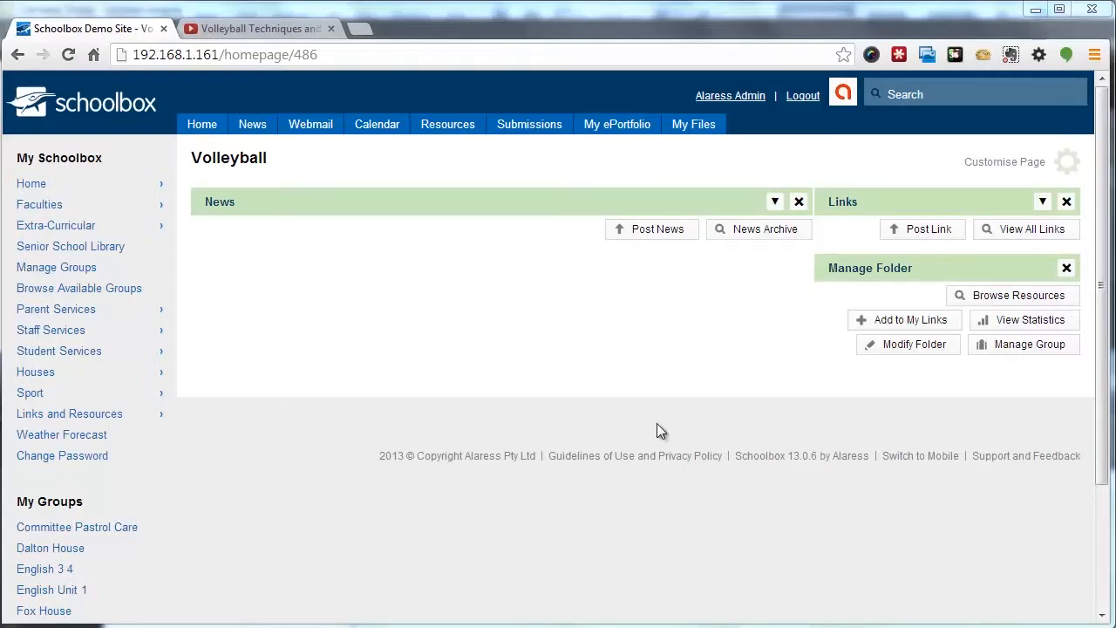
mouse_move(694, 400)
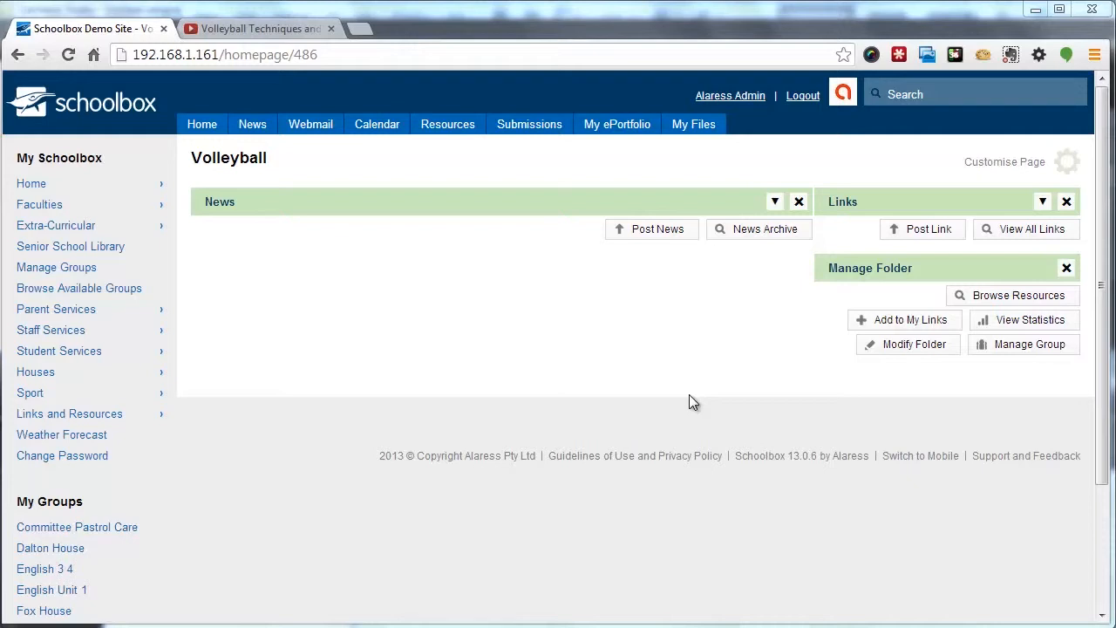
mouse_move(747, 171)
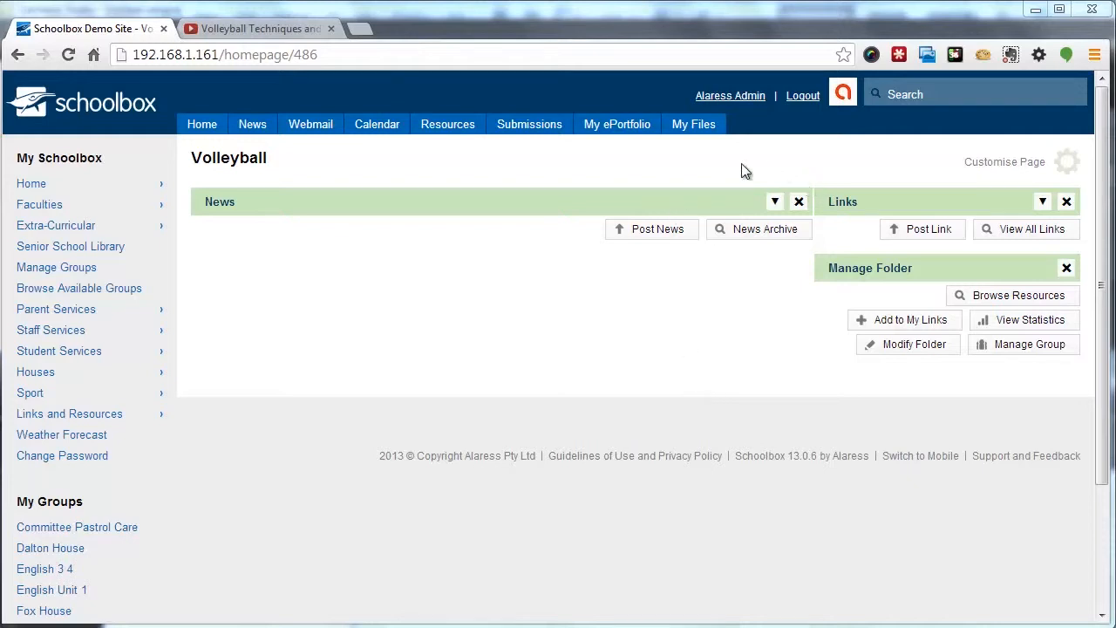
mouse_move(776, 176)
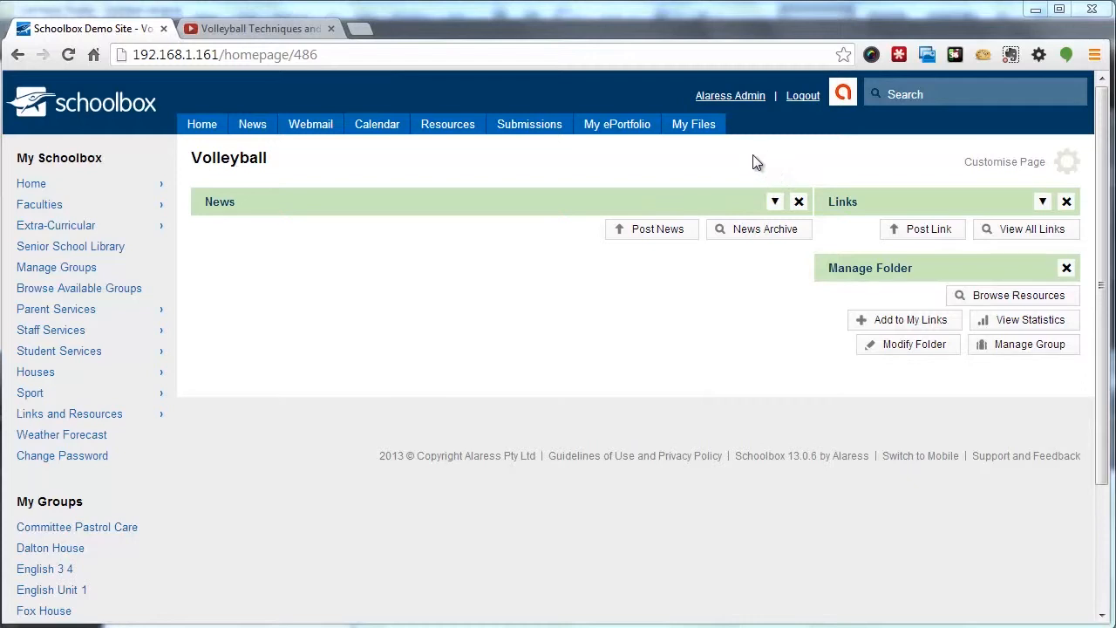
mouse_move(802, 175)
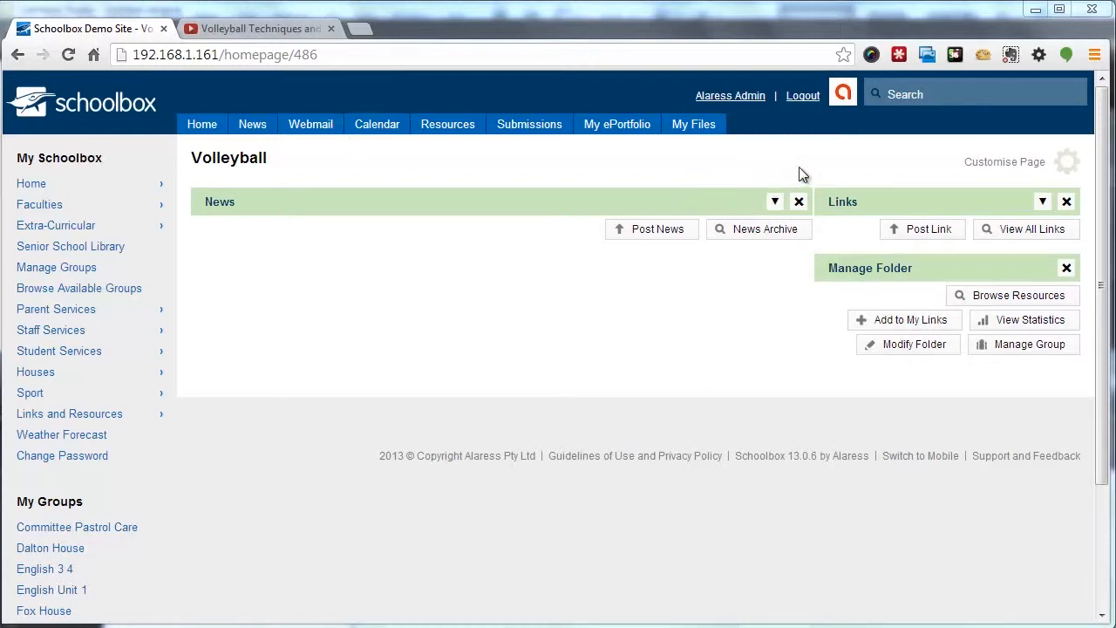
mouse_move(994, 165)
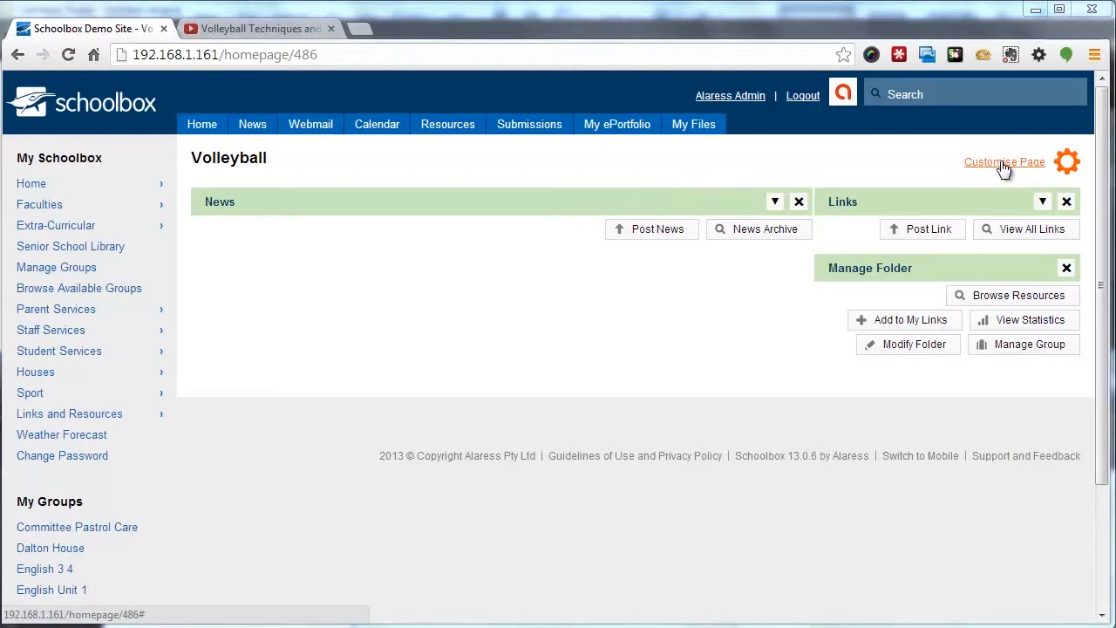
Add an Image Gallery component from the Images category to the Volleyball homepage and close customisation.
click(1004, 162)
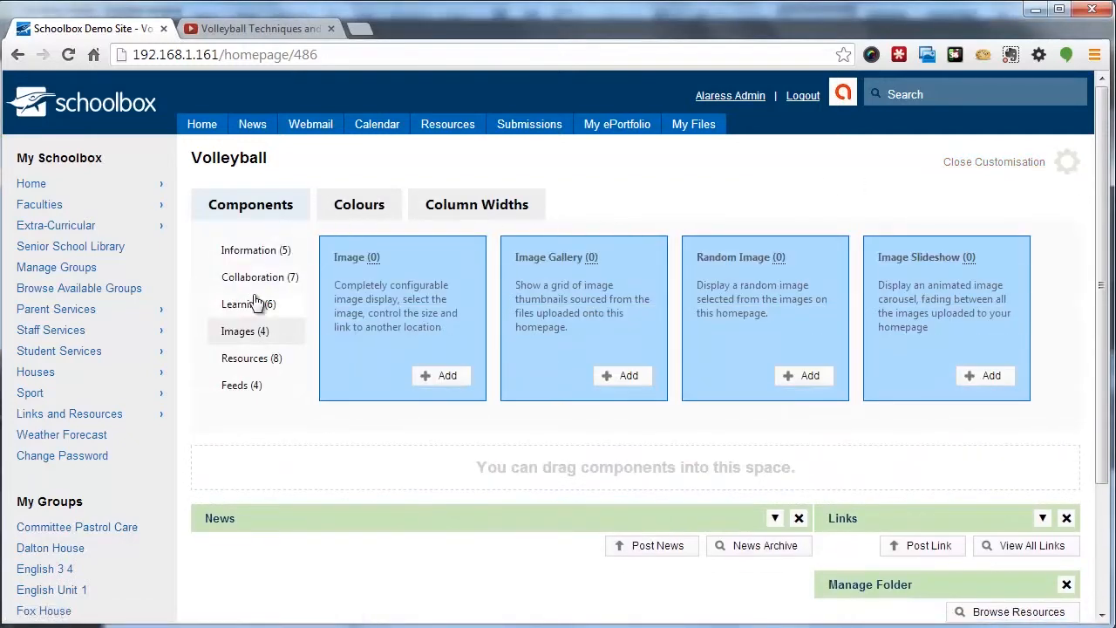
click(244, 331)
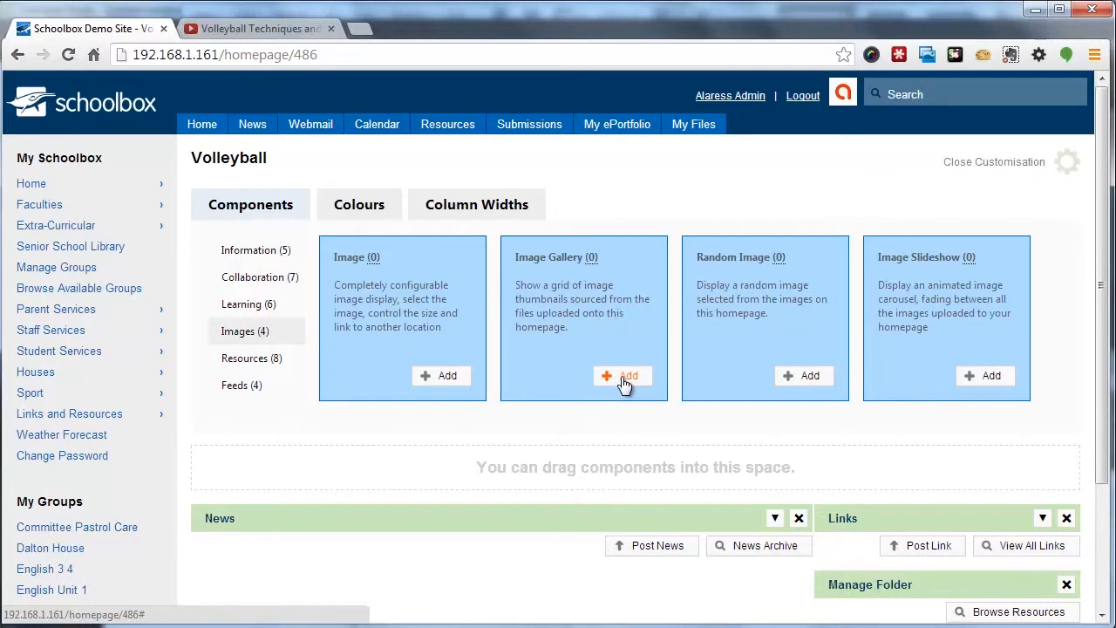
click(621, 376)
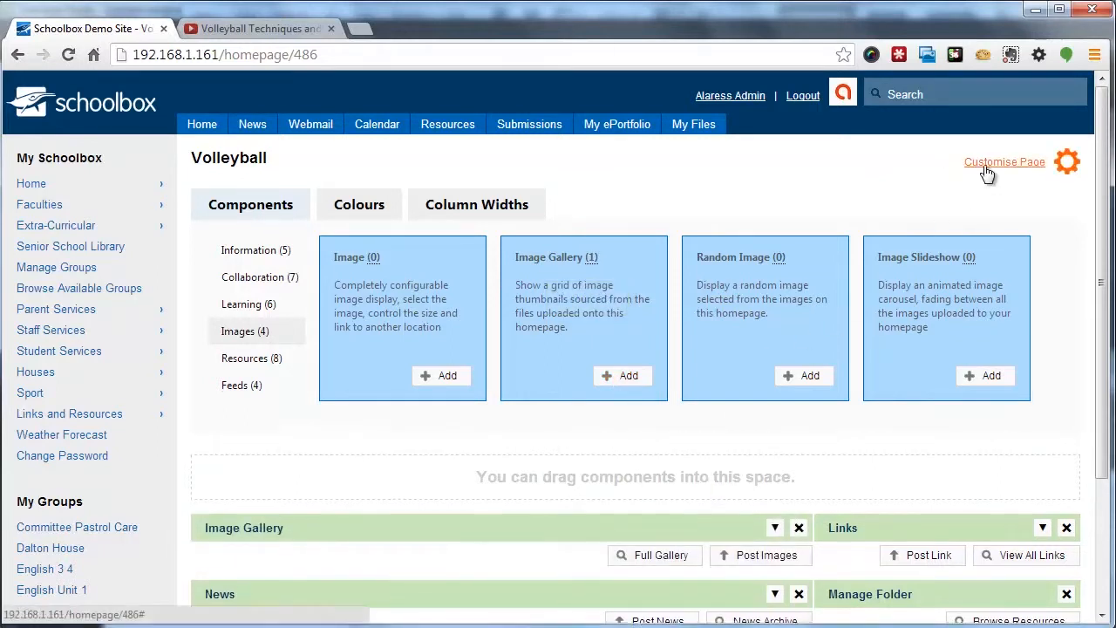
click(1004, 160)
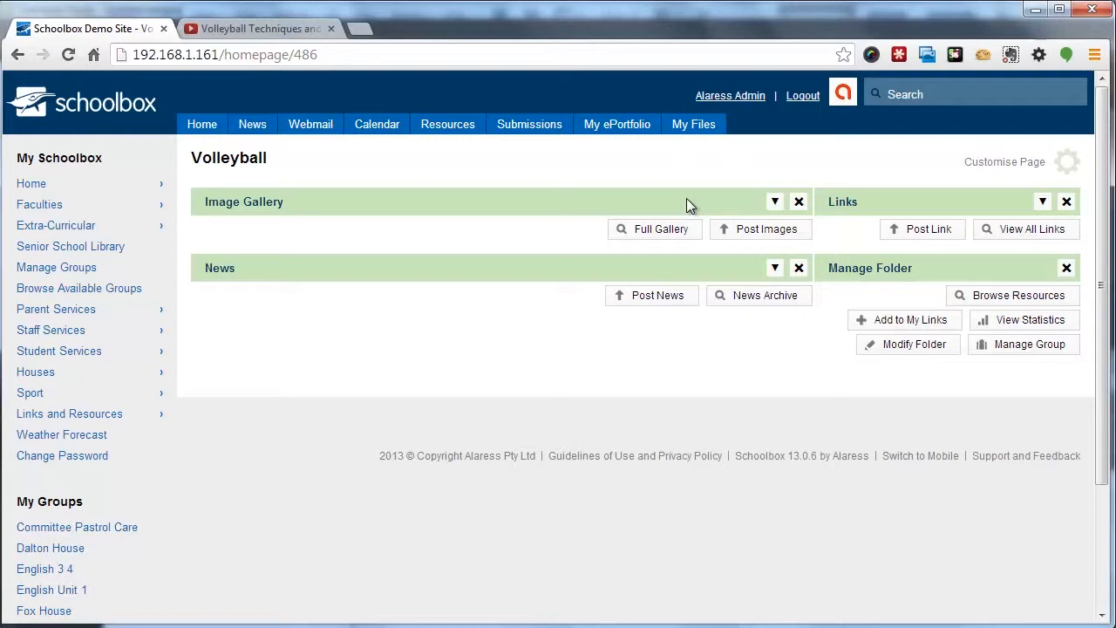
mouse_move(697, 213)
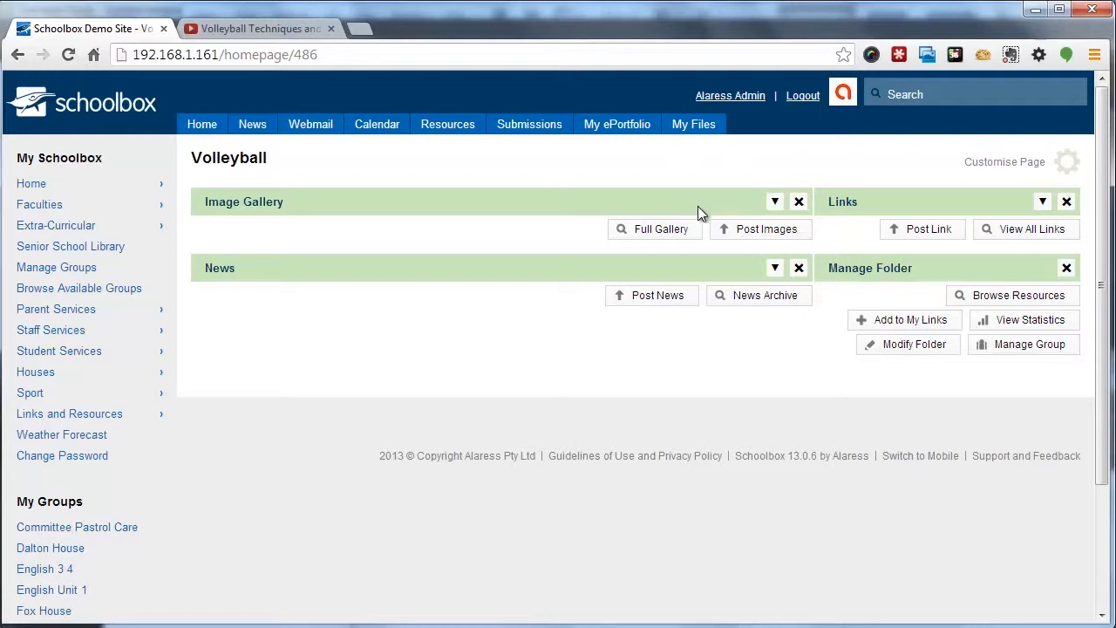
mouse_move(754, 235)
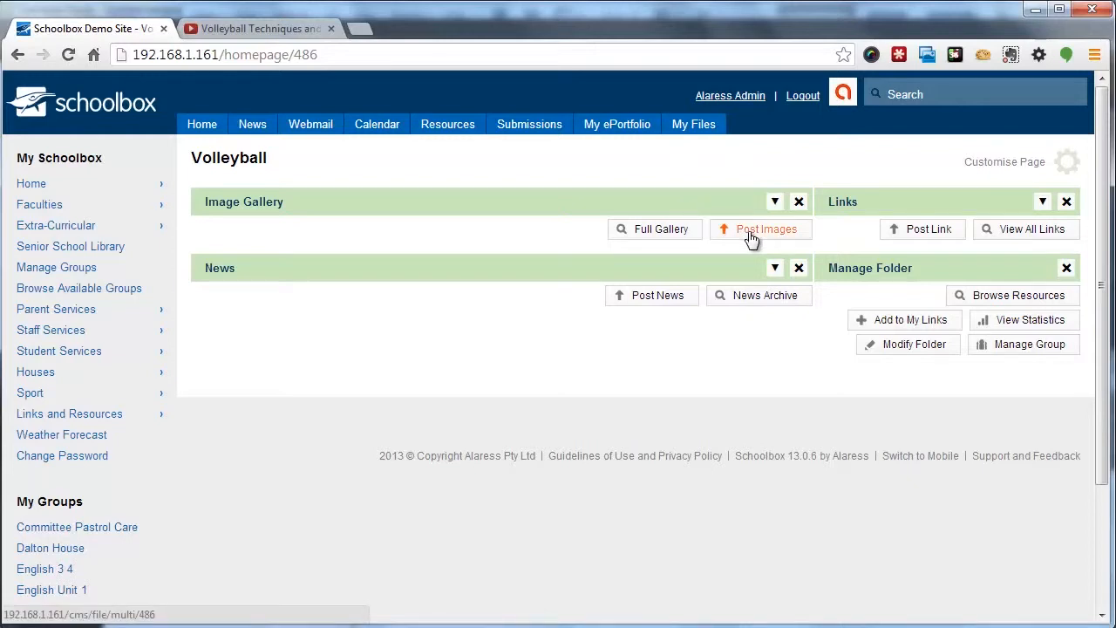
Open Upload Multiple Files for the Volleyball location via Post Images on the gallery.
click(765, 228)
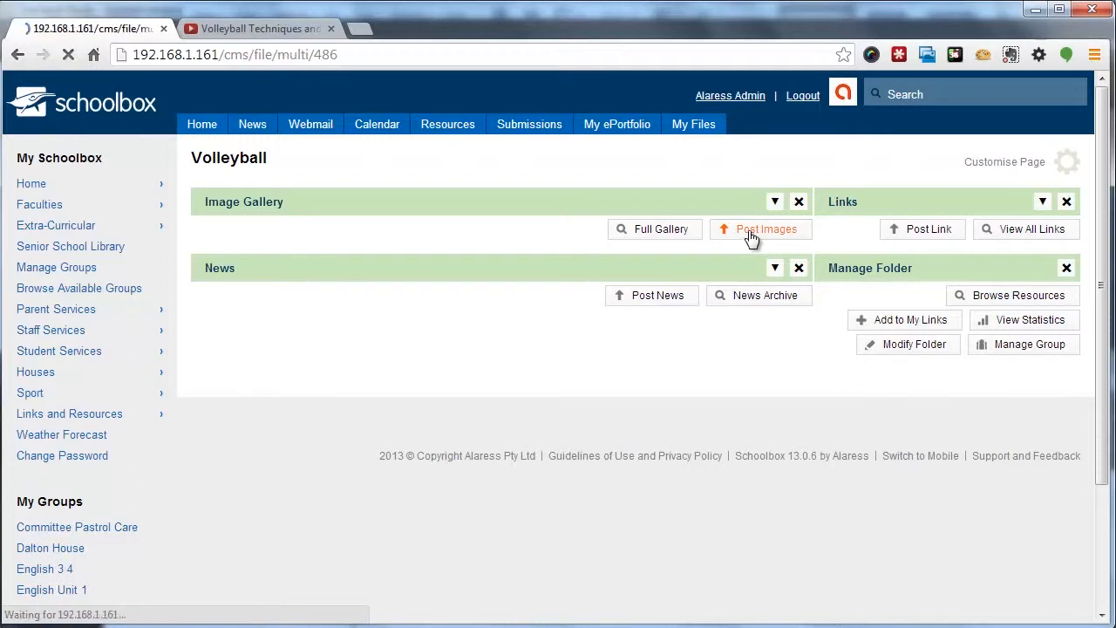
click(760, 228)
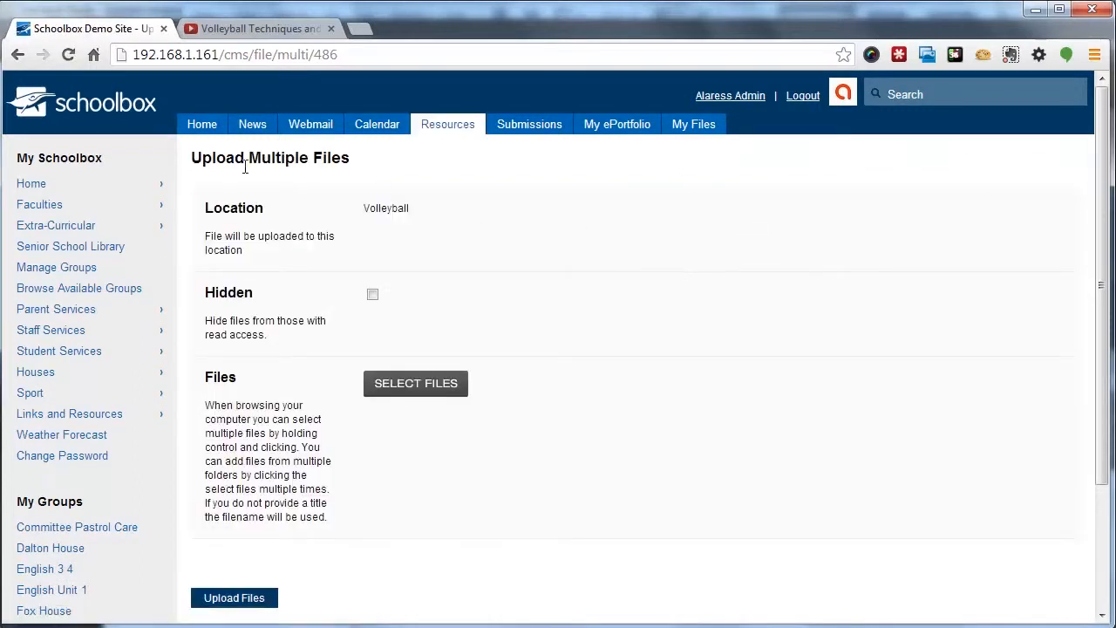
mouse_move(516, 216)
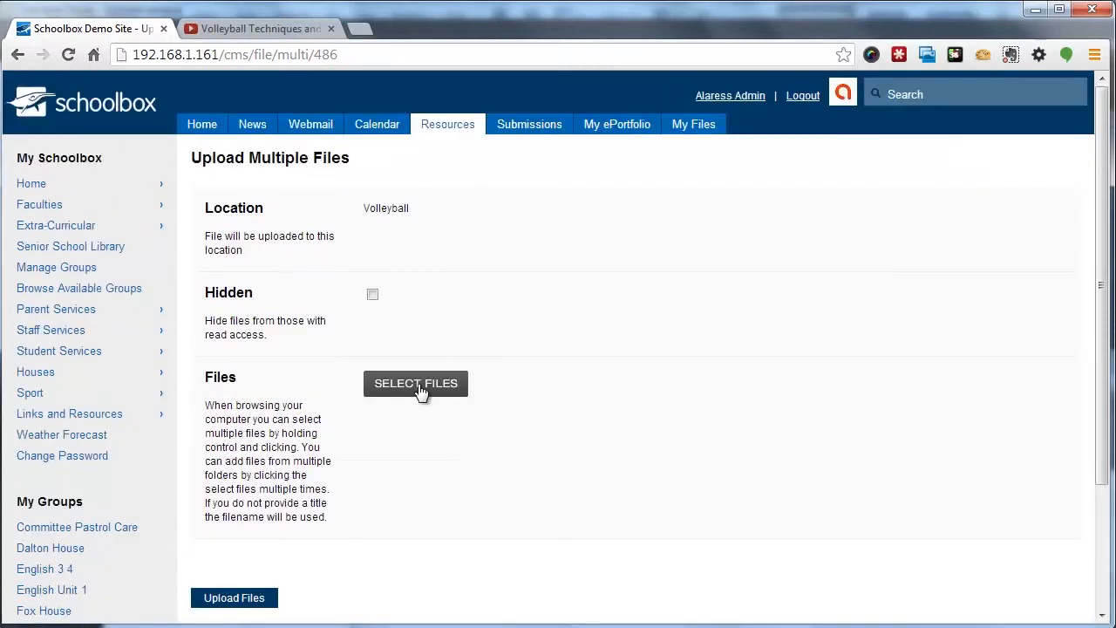
Select the three volleyball image files from the volleyball folder and upload them to the gallery.
click(415, 384)
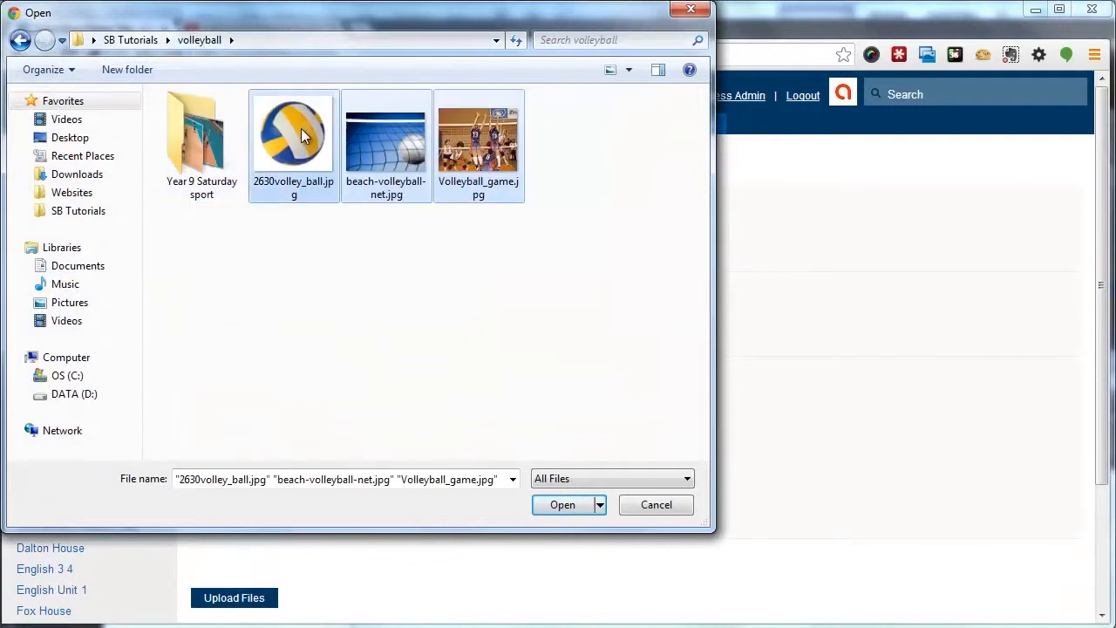
click(561, 504)
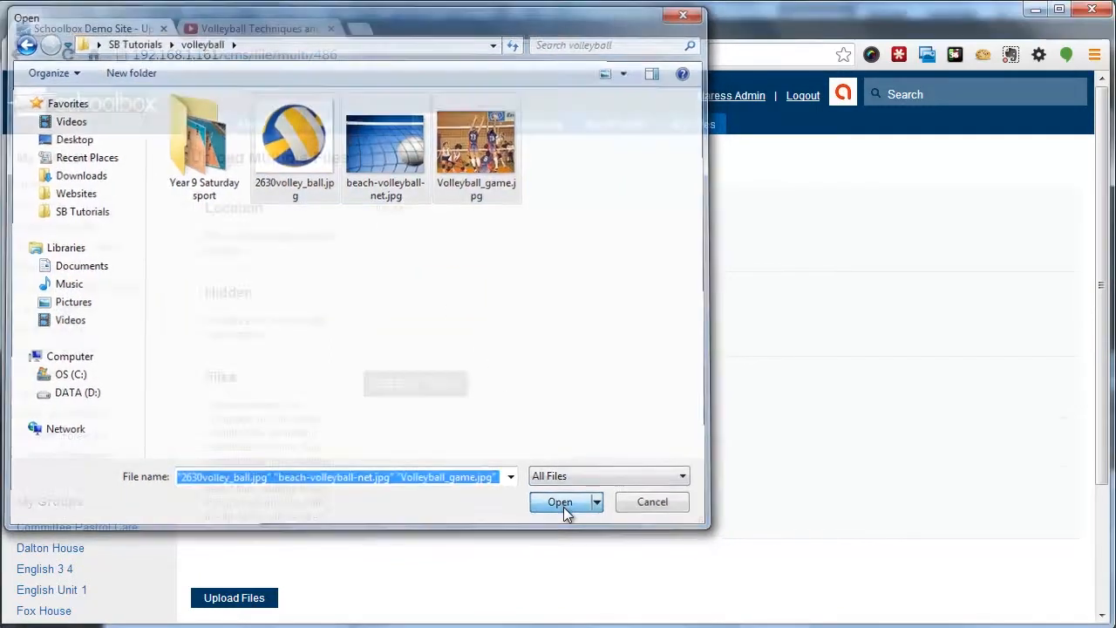
click(558, 502)
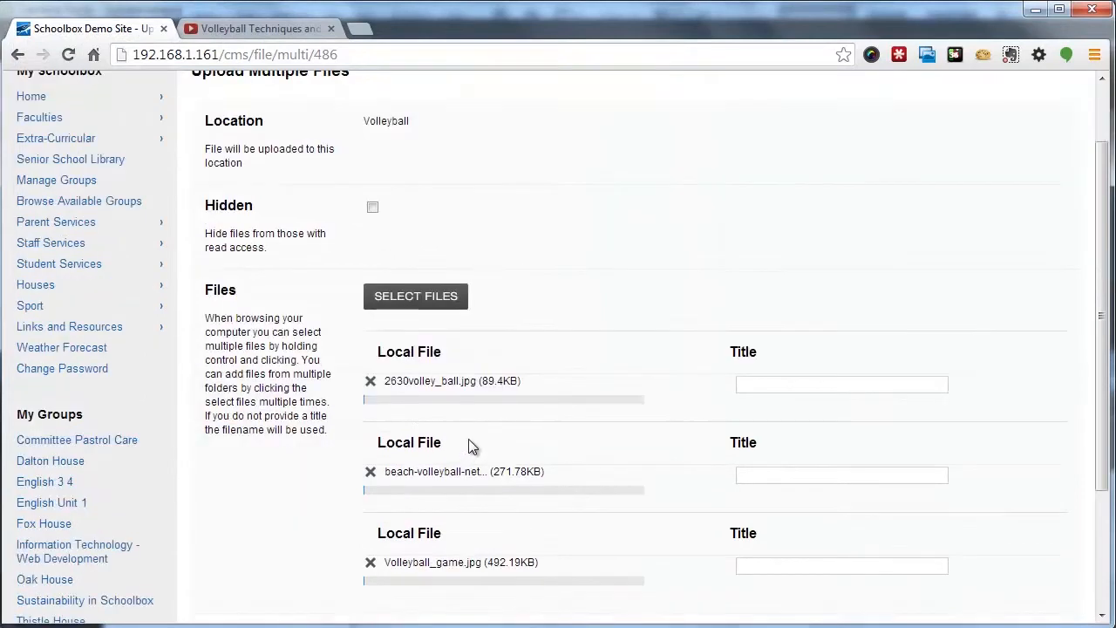
scroll(down, 3)
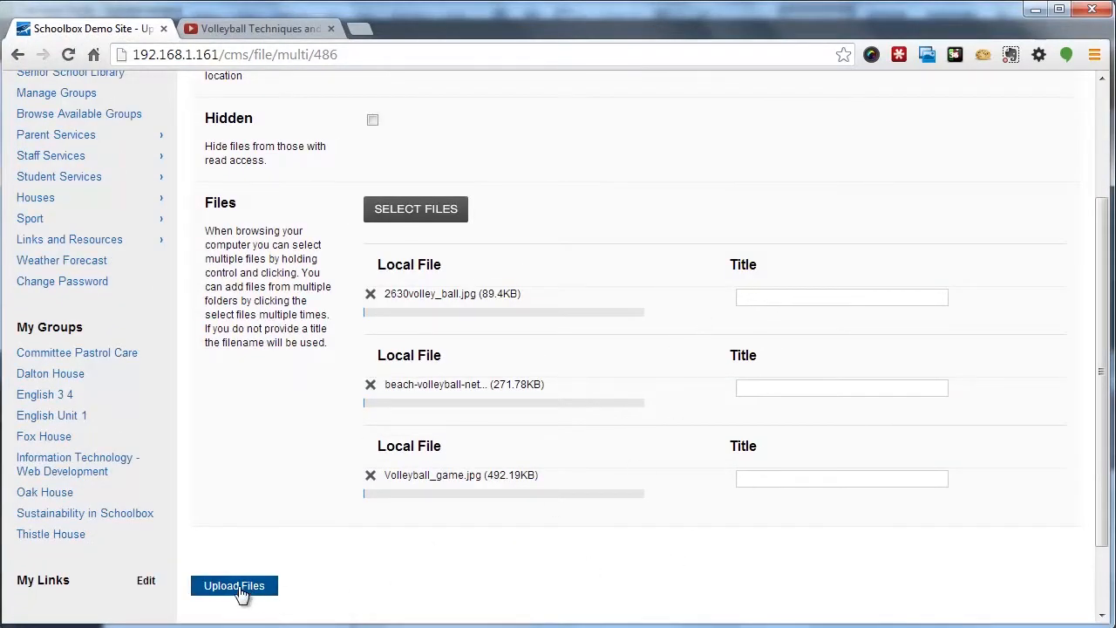
click(233, 585)
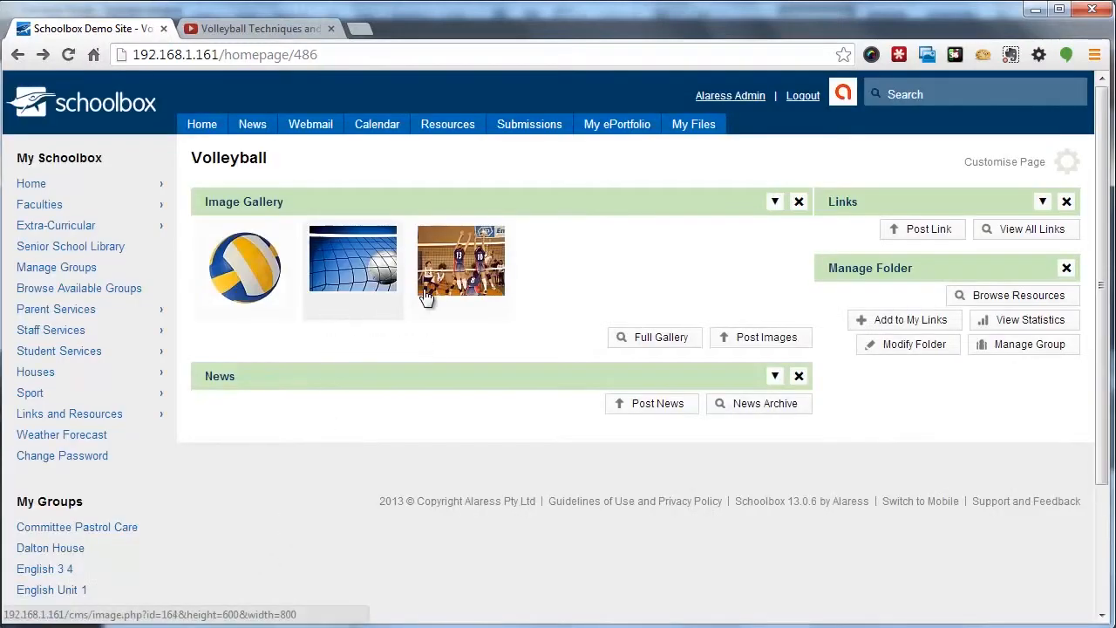
mouse_move(375, 279)
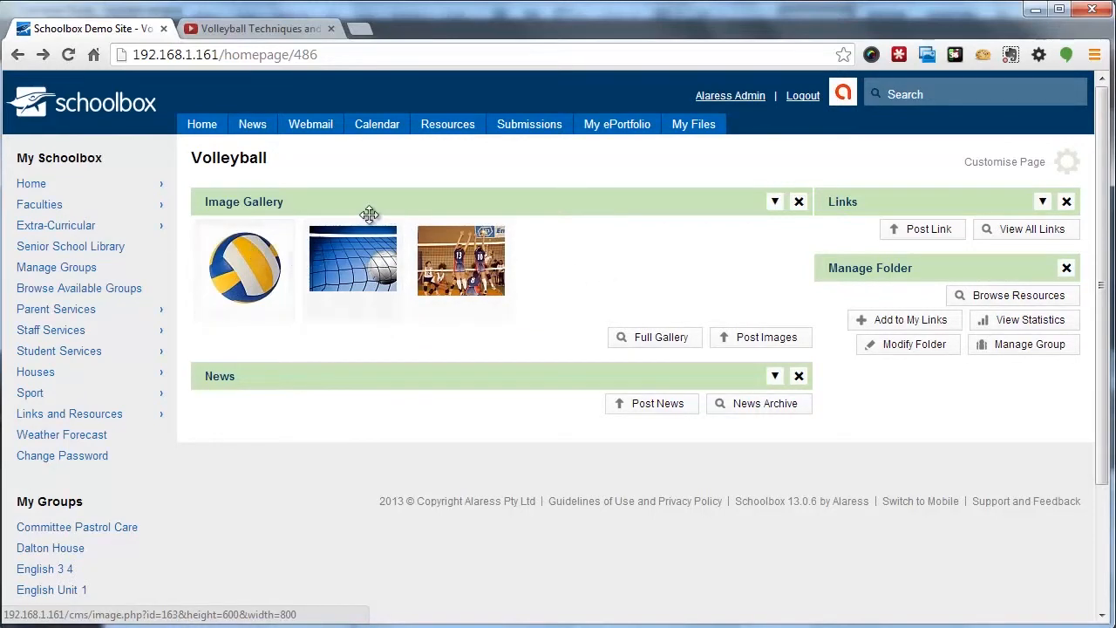
mouse_move(399, 231)
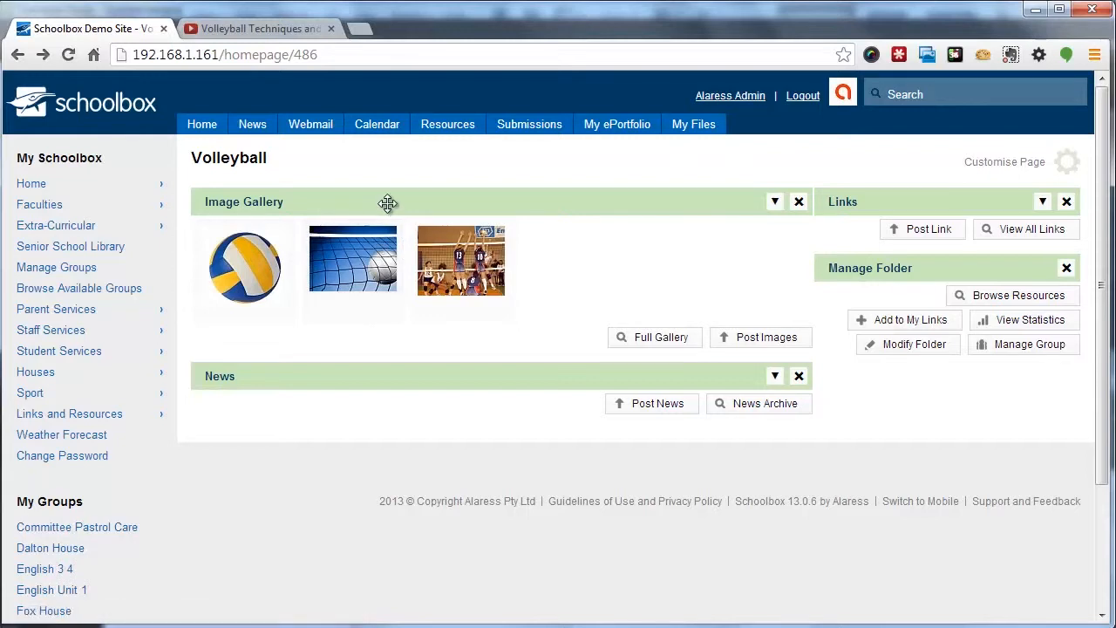
mouse_move(427, 287)
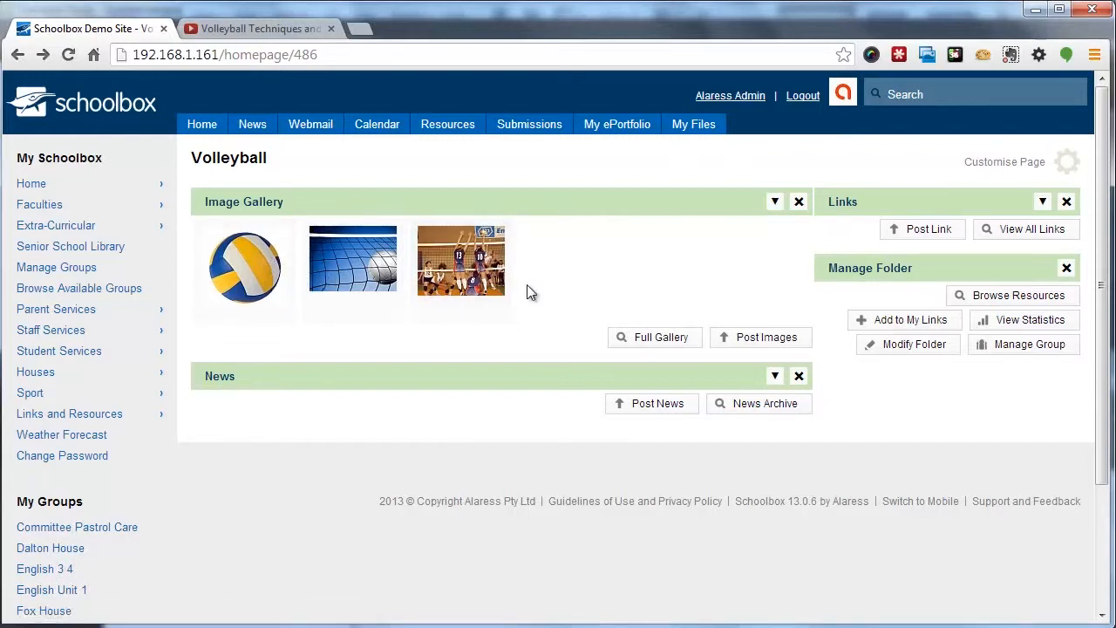
mouse_move(532, 253)
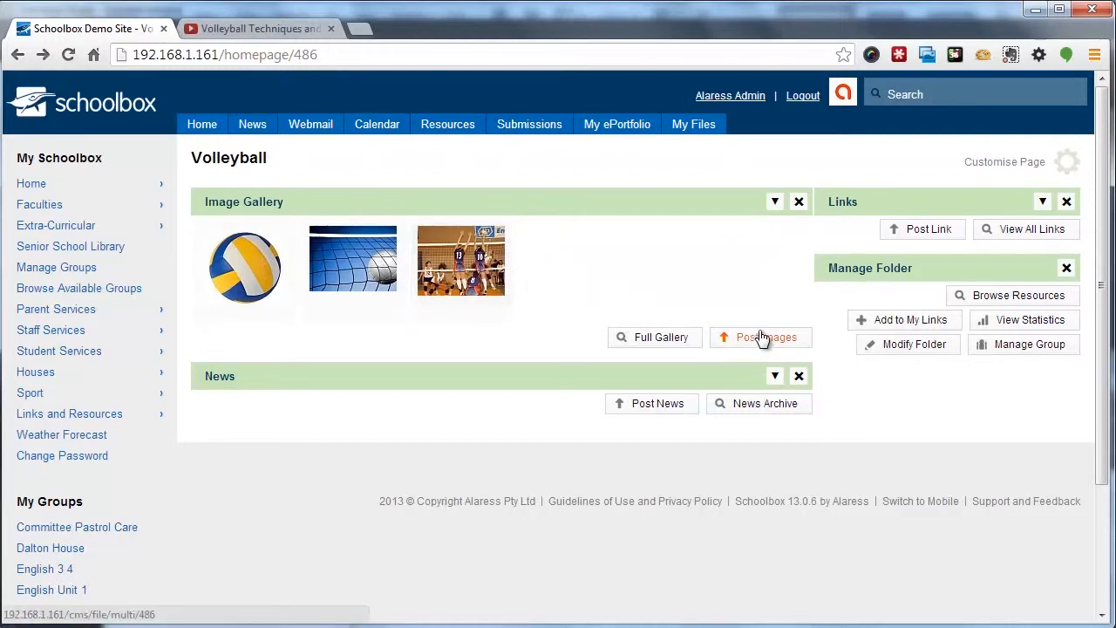
mouse_move(478, 261)
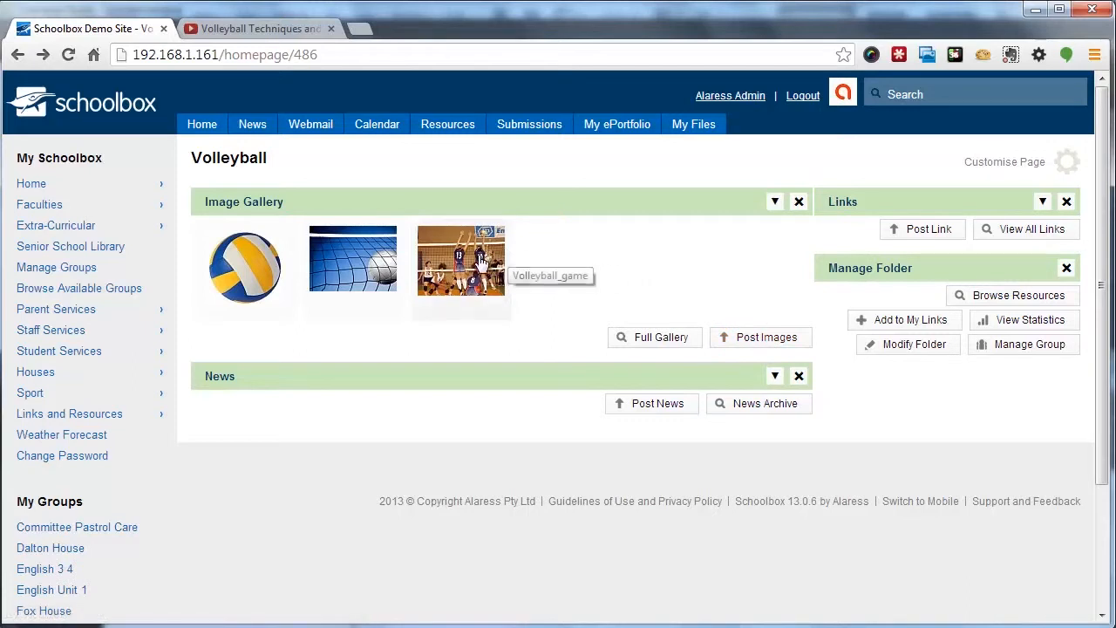
mouse_move(760, 342)
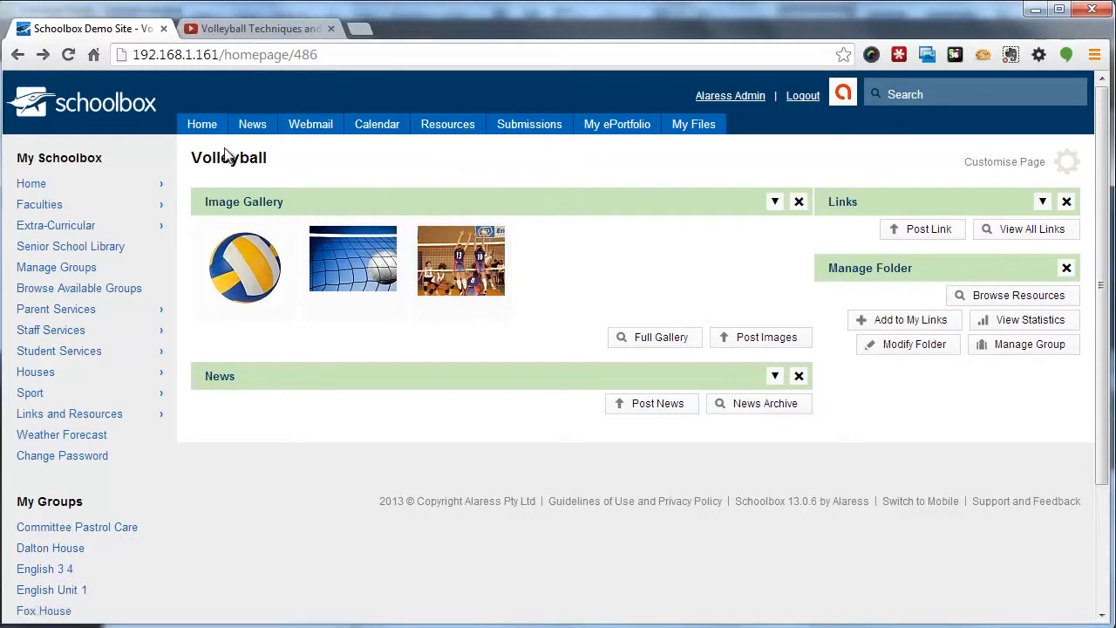
mouse_move(244, 164)
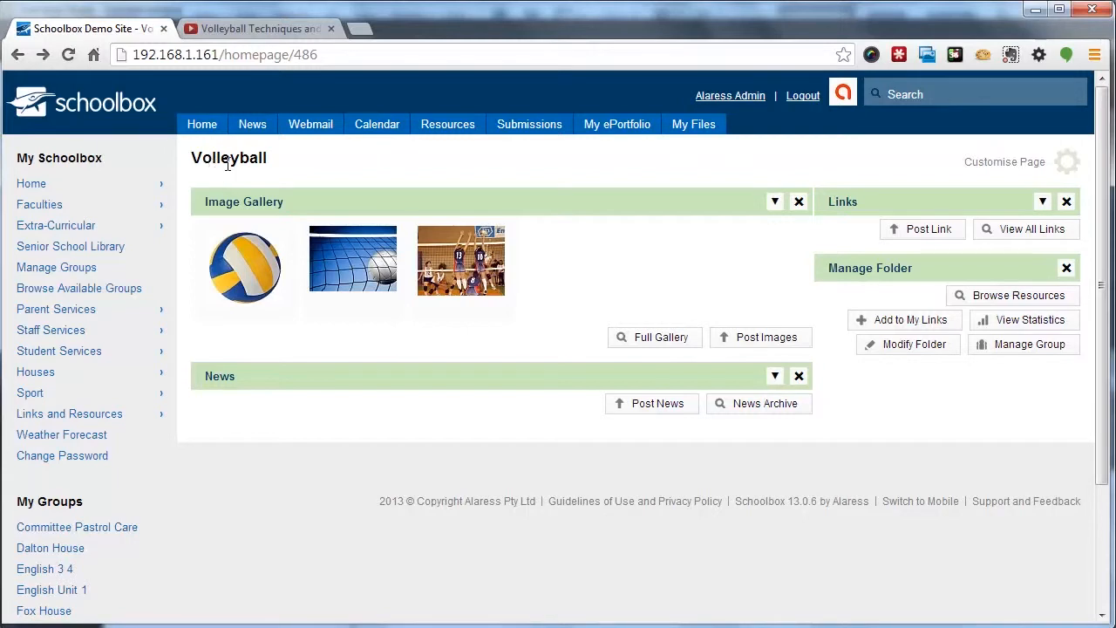
mouse_move(446, 123)
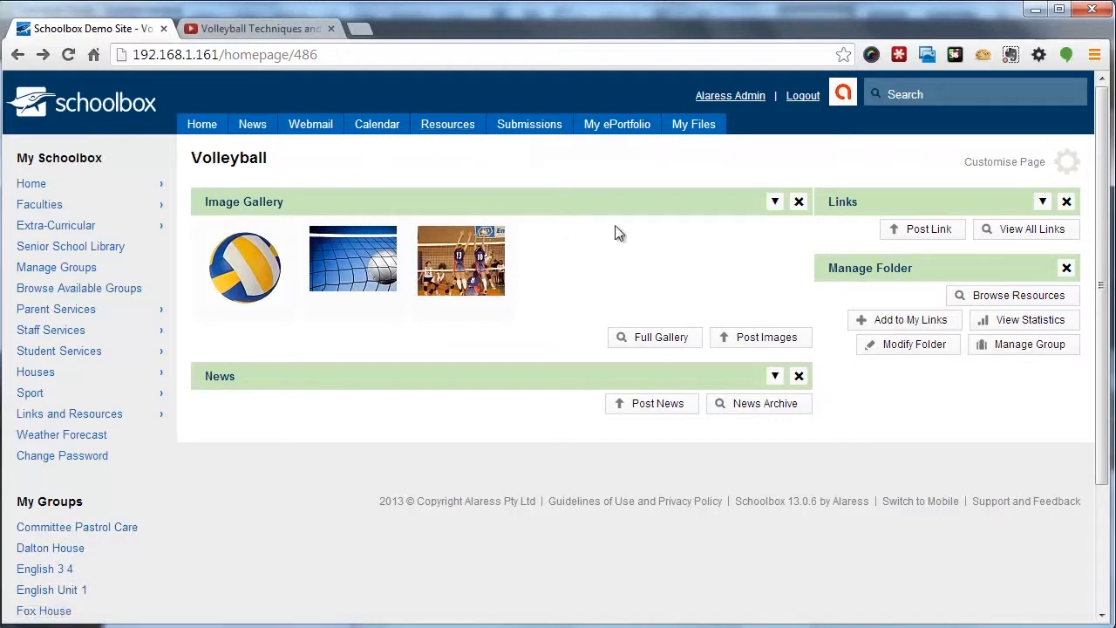
mouse_move(880, 268)
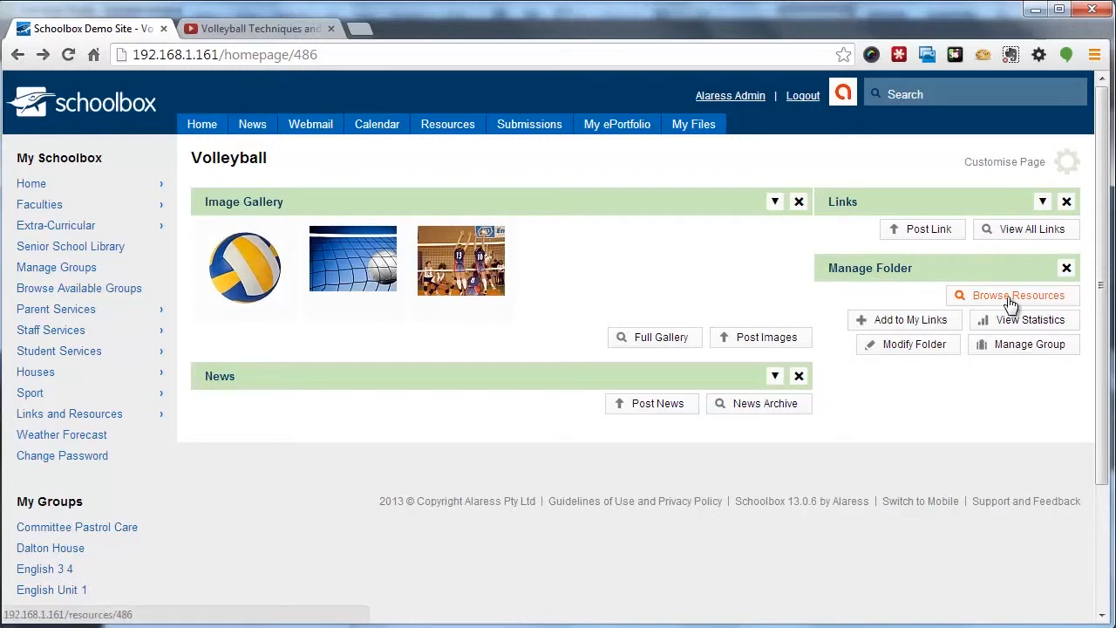
Browse Resources to the Year 9 Saturday sport subfolder under Volleyball and start Post File.
click(1018, 294)
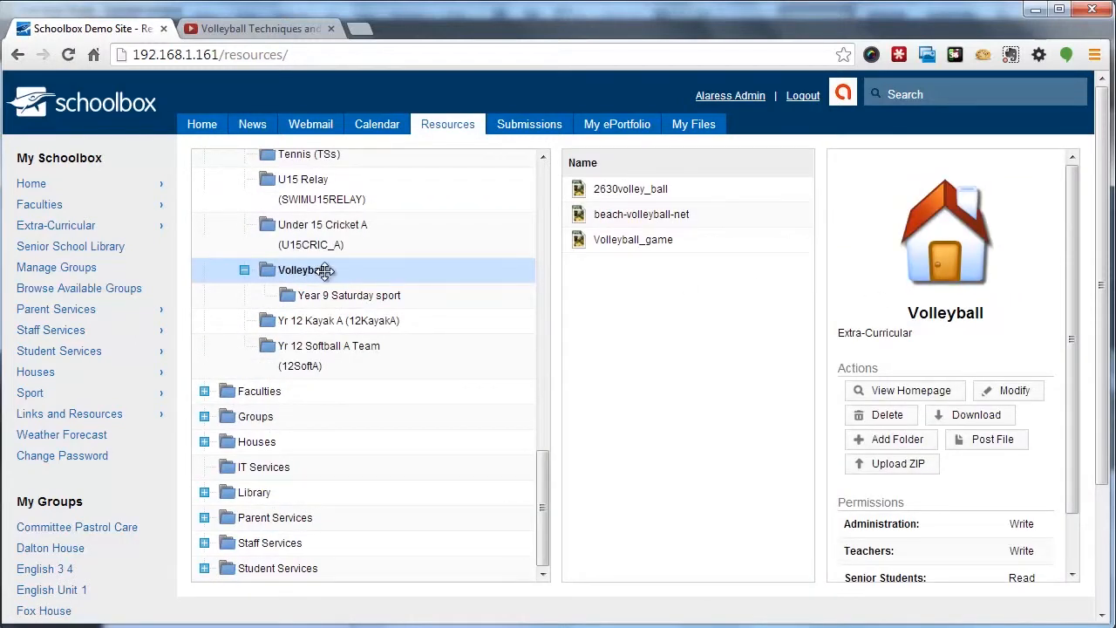
mouse_move(606, 283)
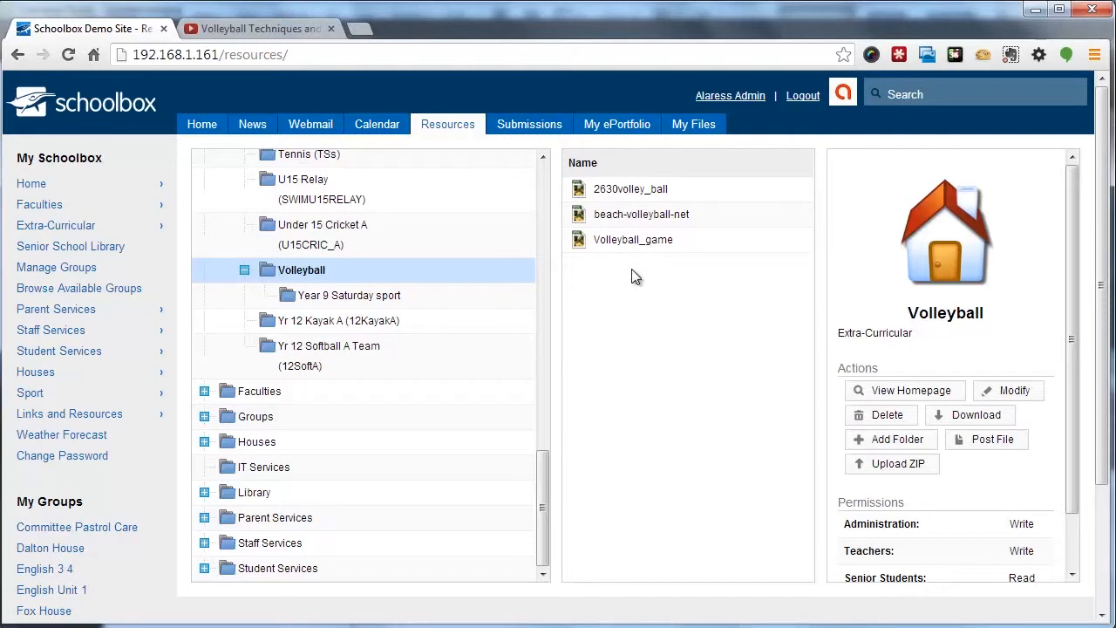
mouse_move(637, 208)
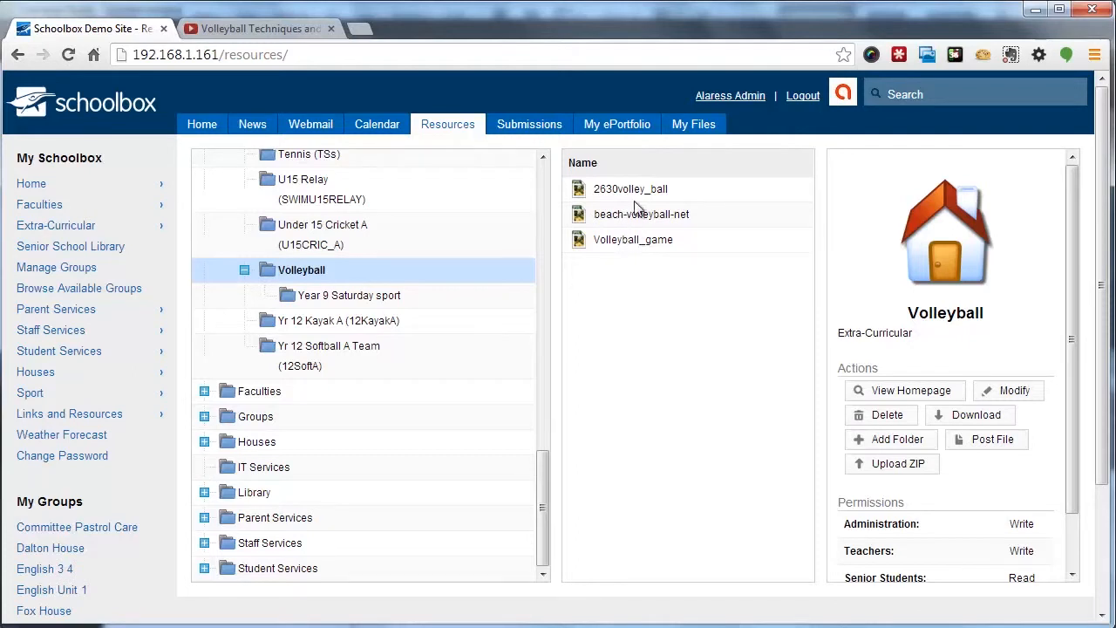
mouse_move(706, 335)
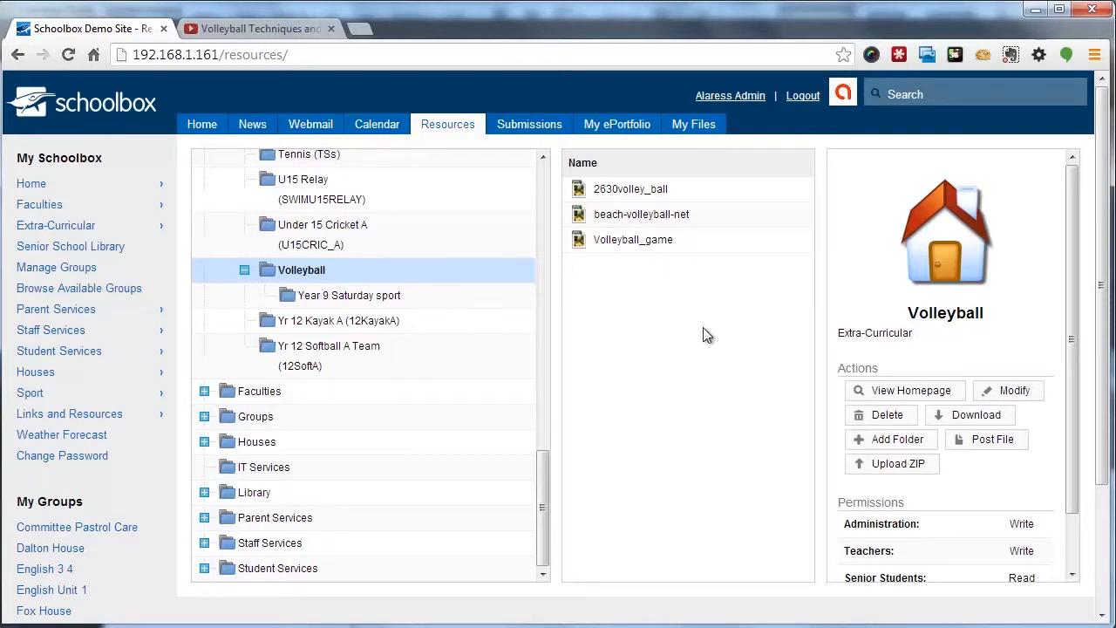
mouse_move(990, 445)
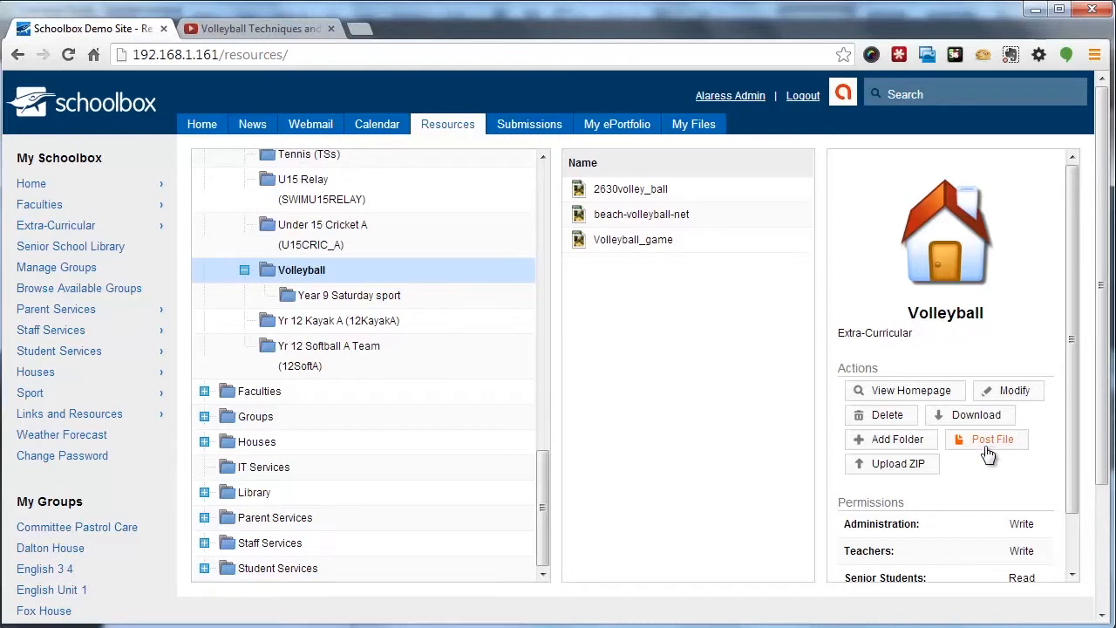
mouse_move(712, 351)
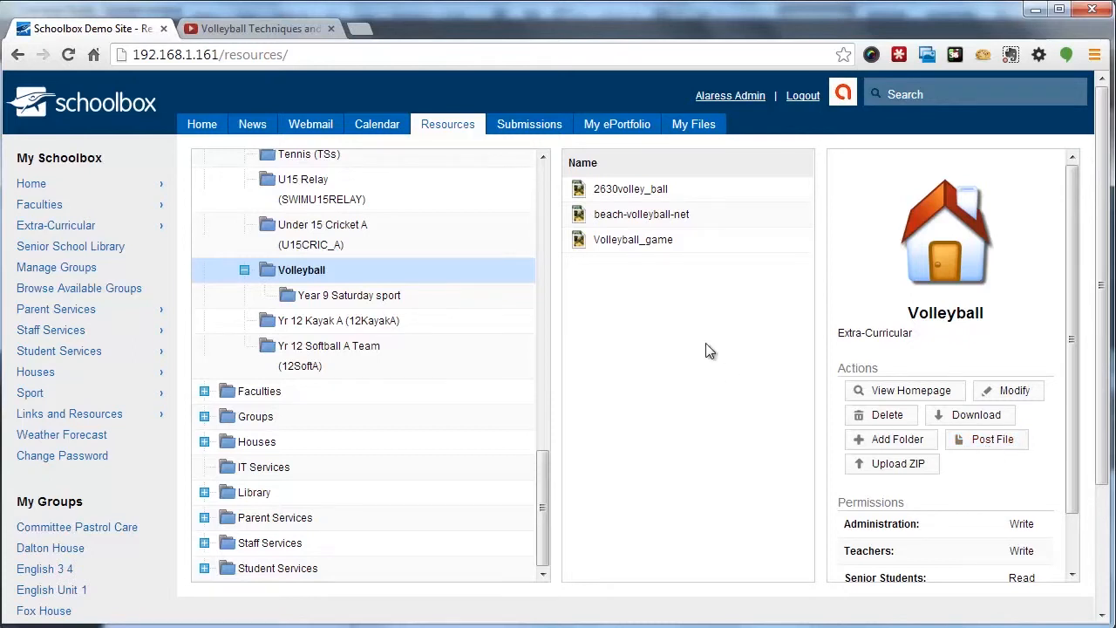
mouse_move(385, 295)
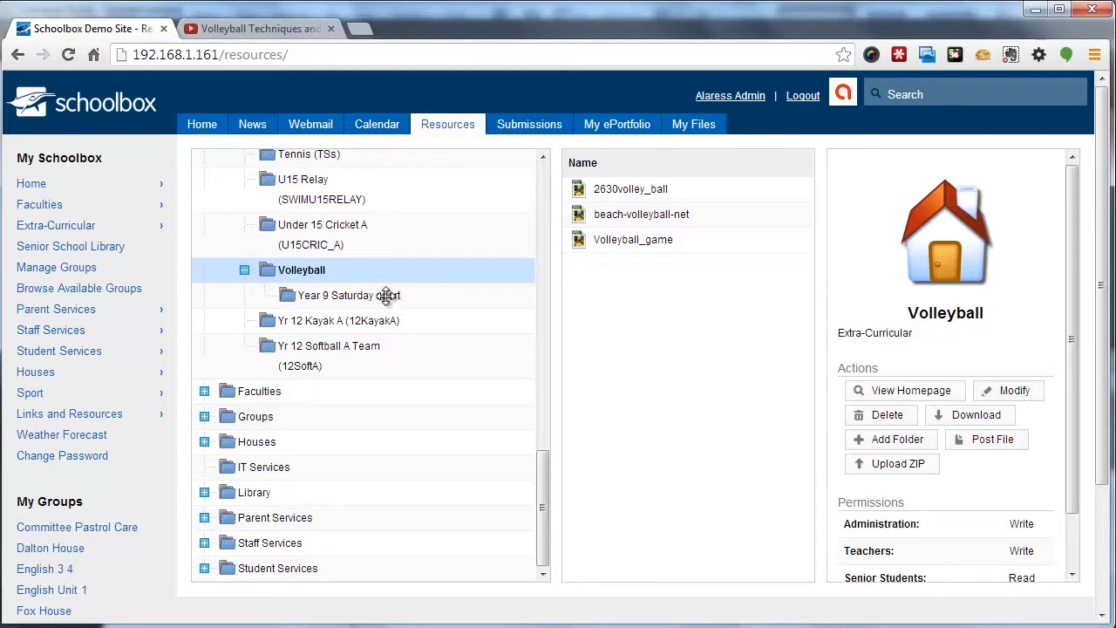
mouse_move(331, 300)
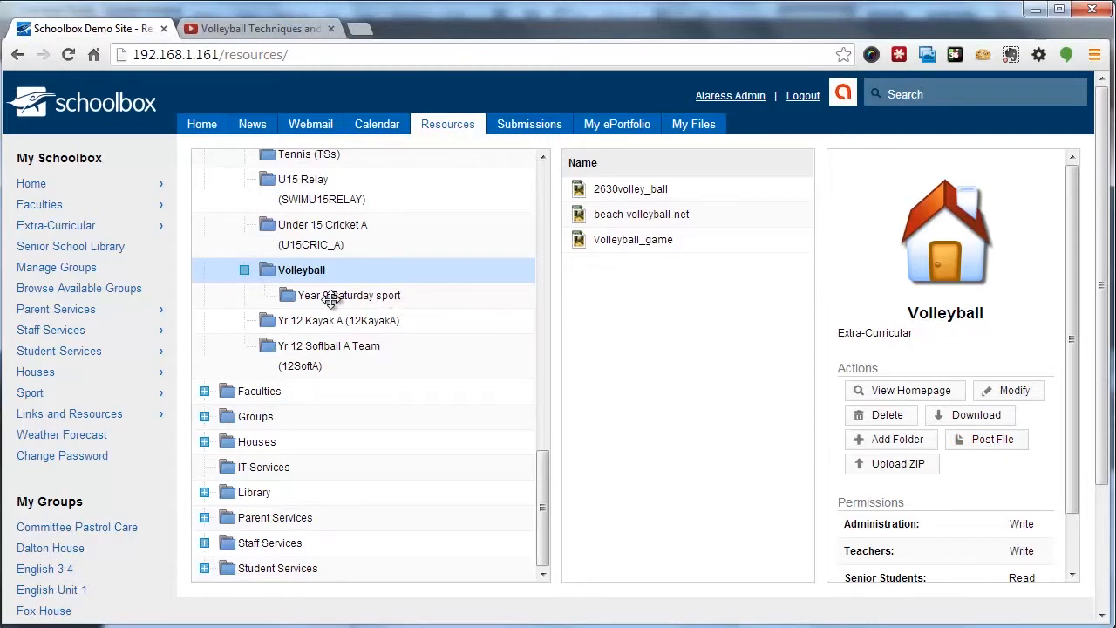
click(349, 294)
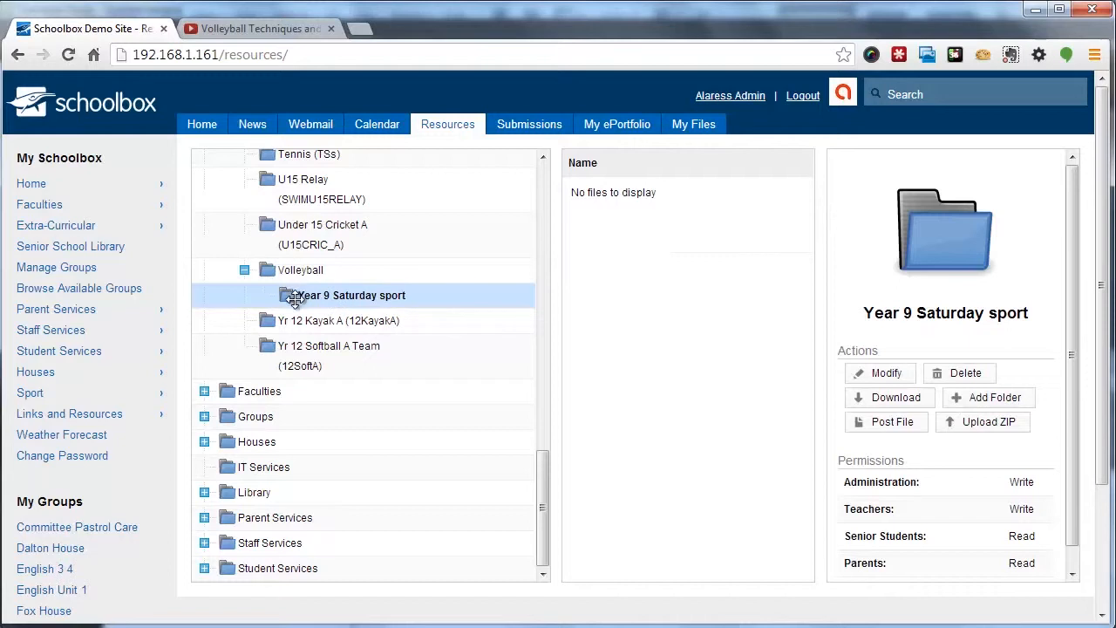
mouse_move(328, 303)
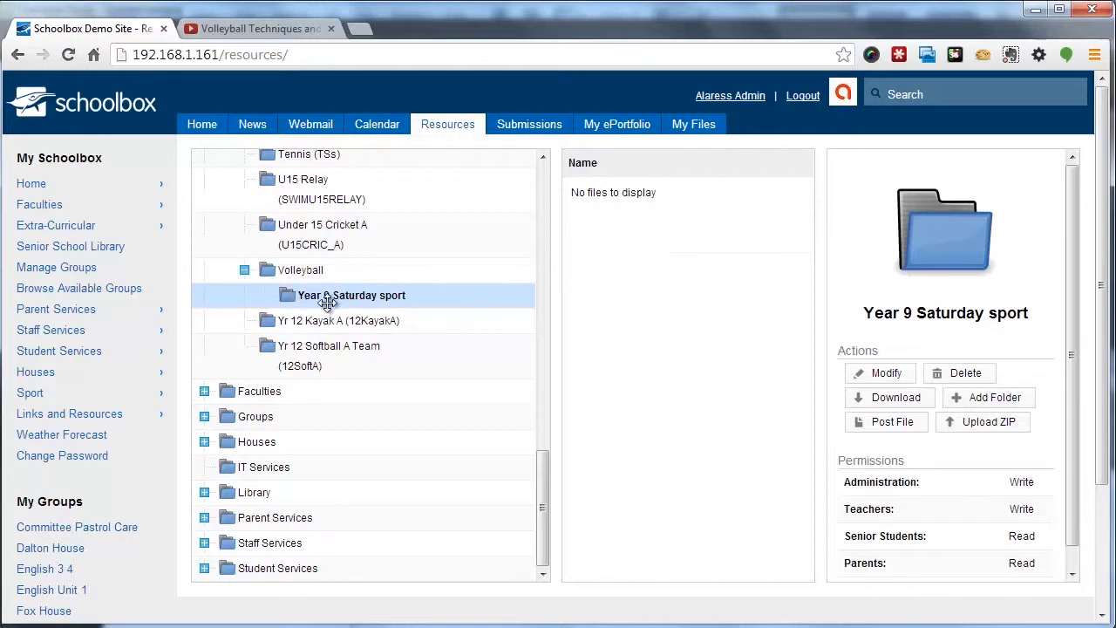
mouse_move(626, 338)
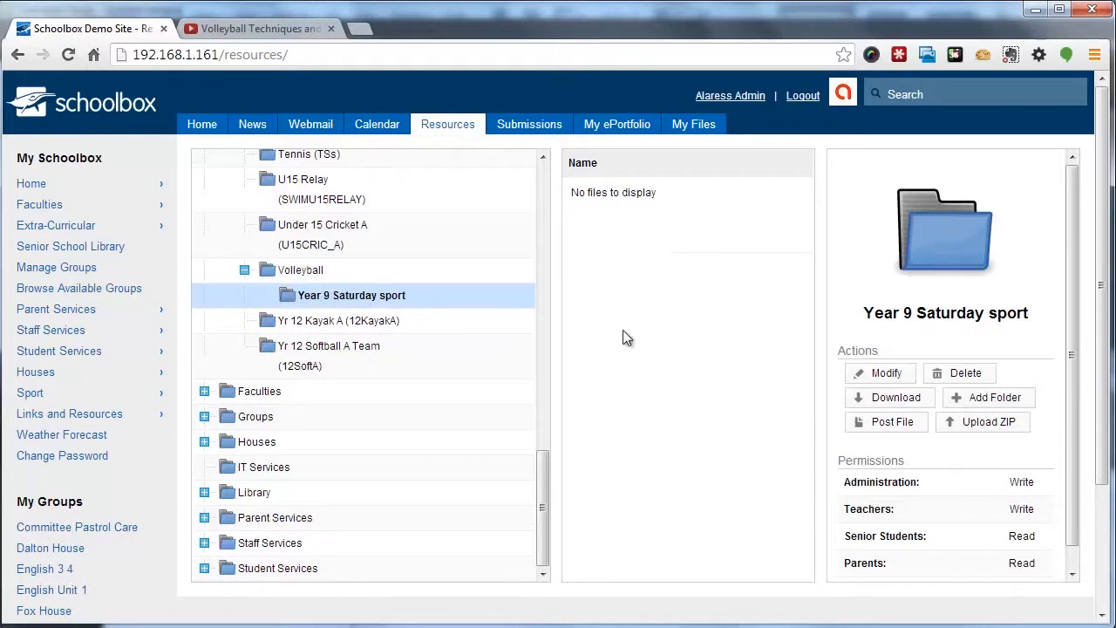
click(300, 268)
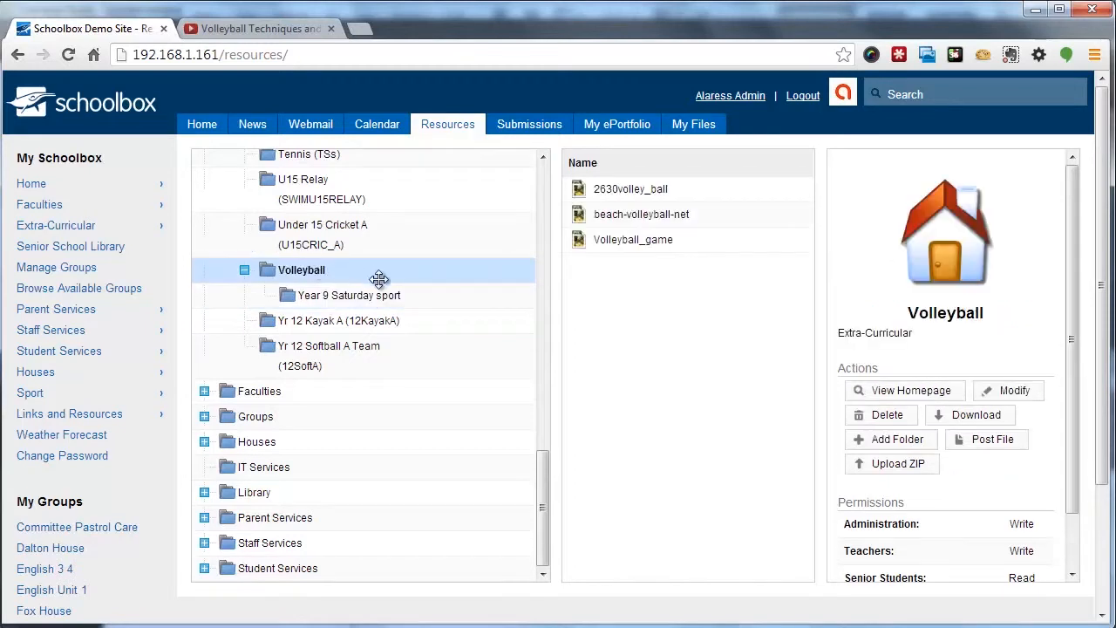
click(350, 294)
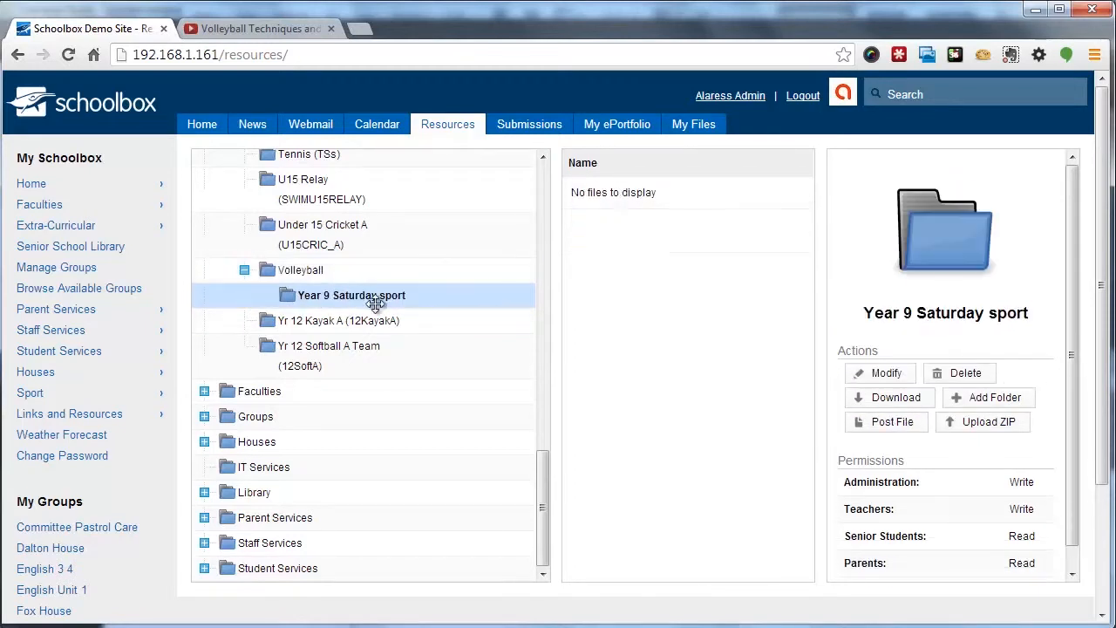
mouse_move(889, 420)
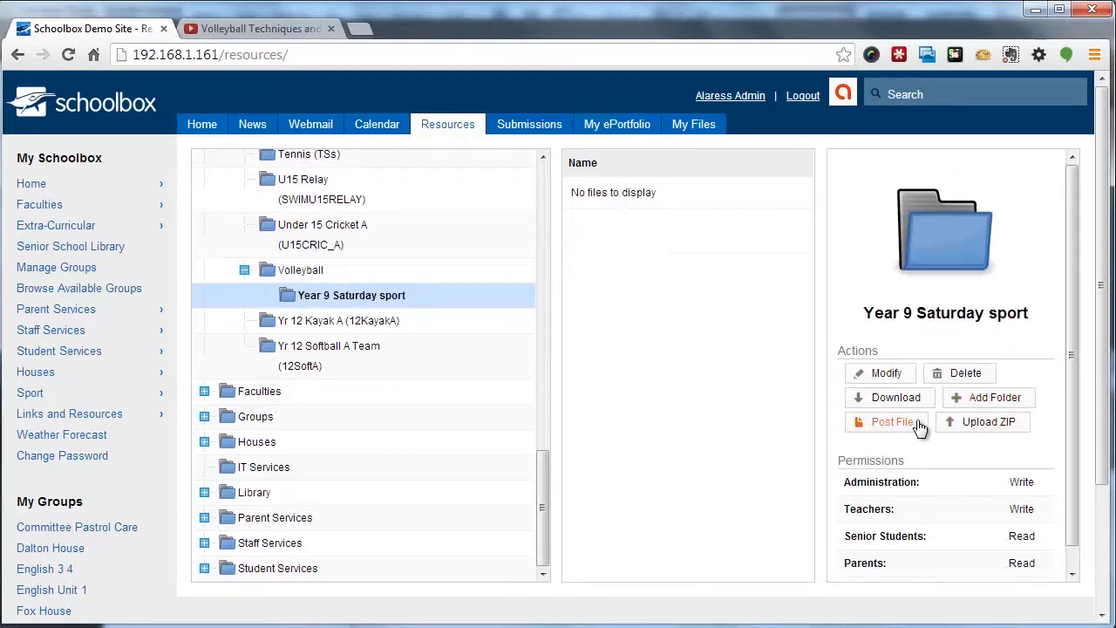
click(885, 420)
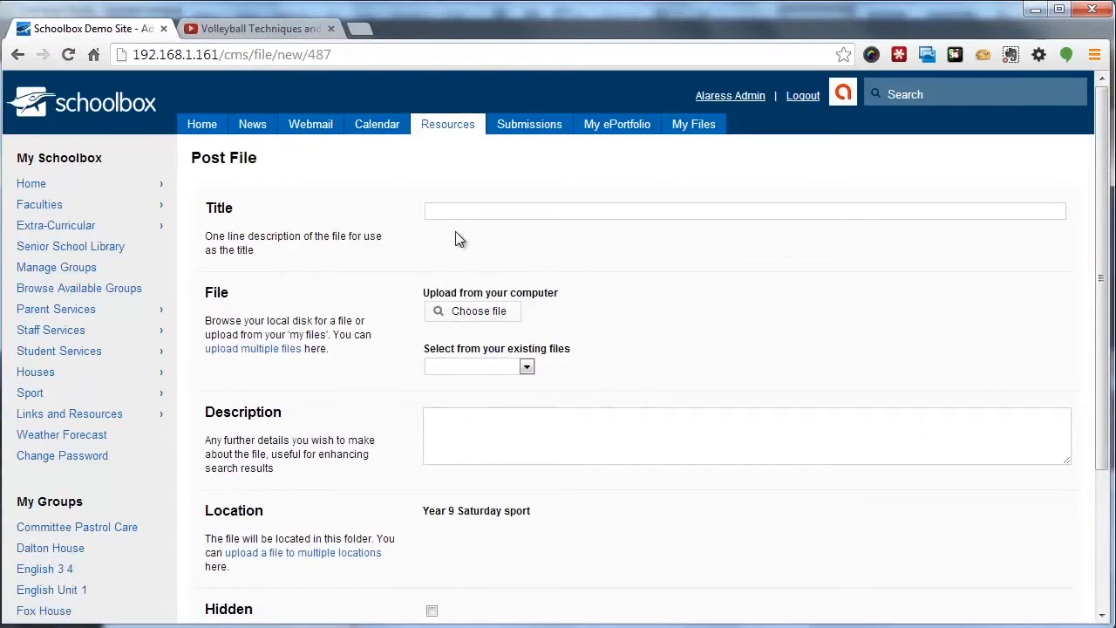
Post Photo 1 from the Year 9 Saturday sport disk folder into the subfolder.
text(Photo 1)
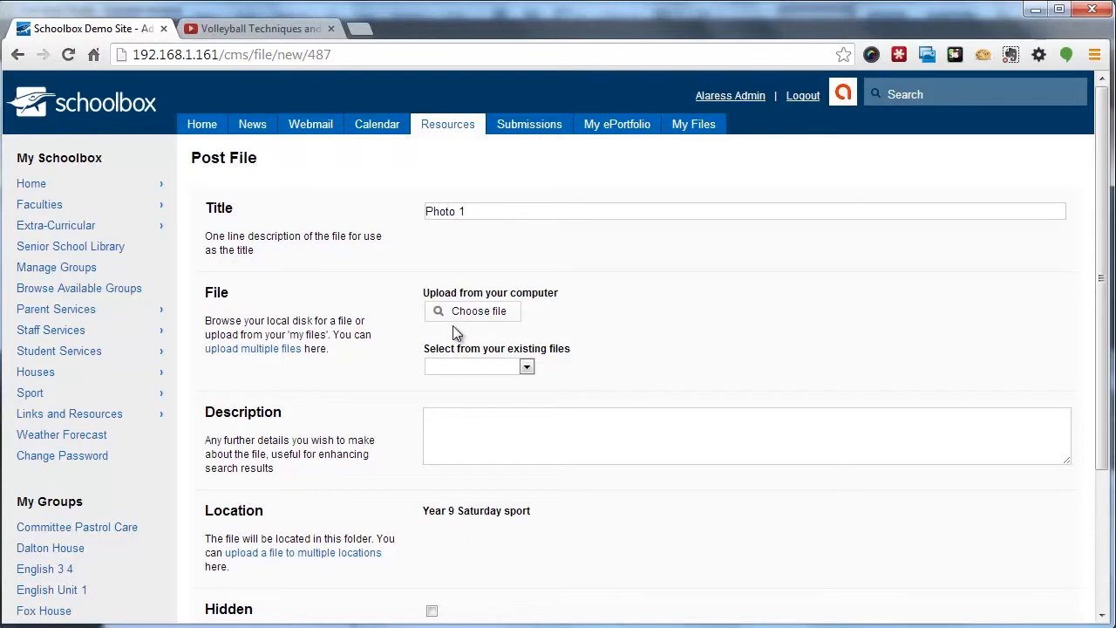
click(471, 310)
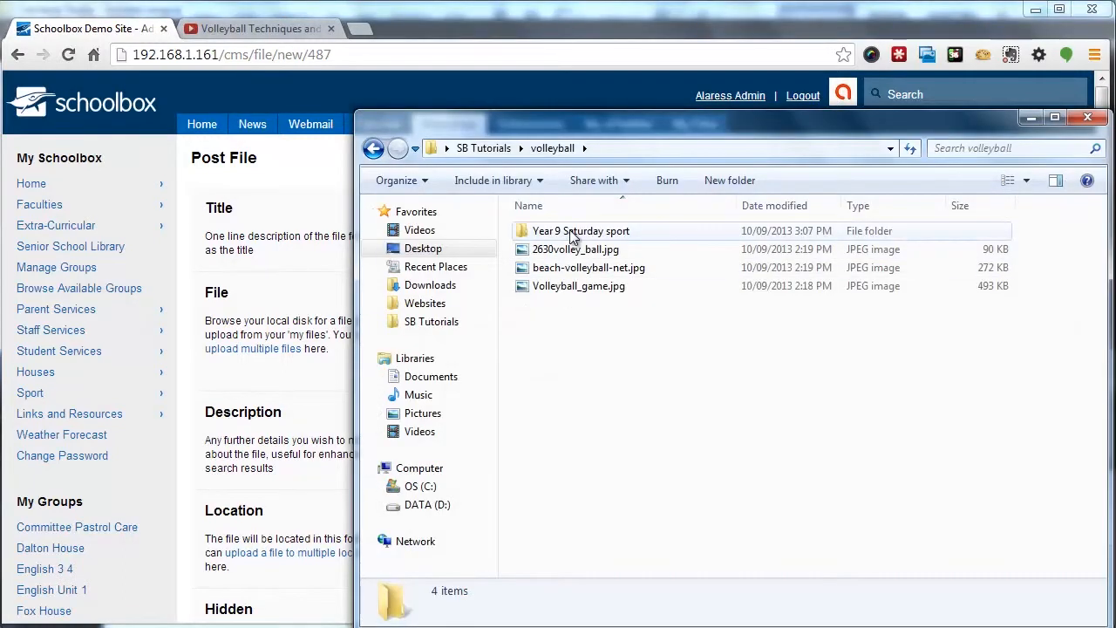
double_click(579, 230)
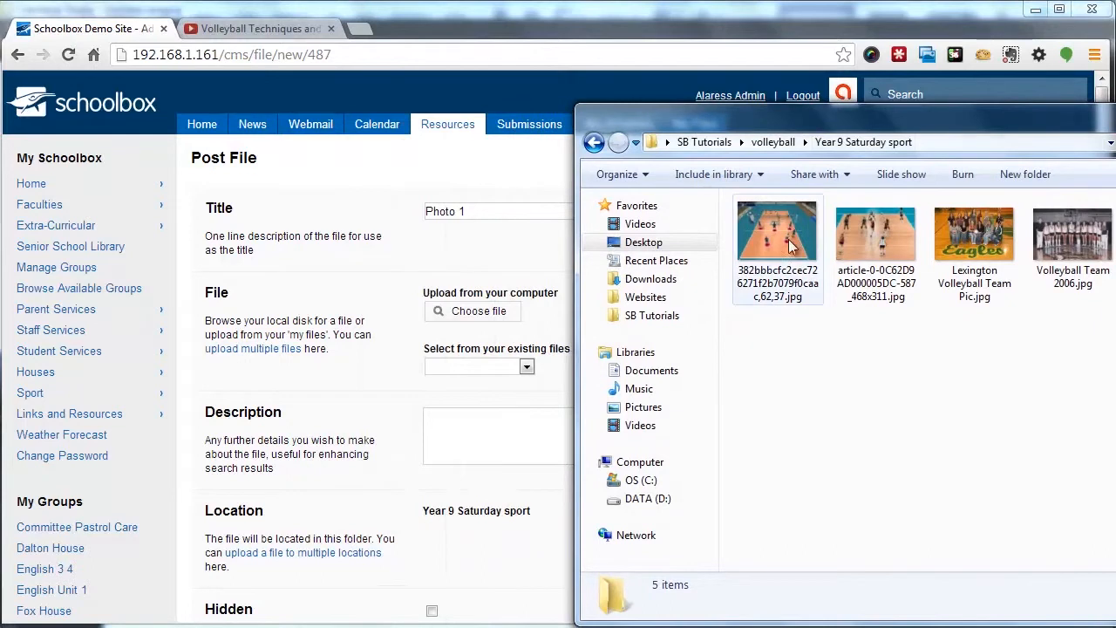
double_click(777, 230)
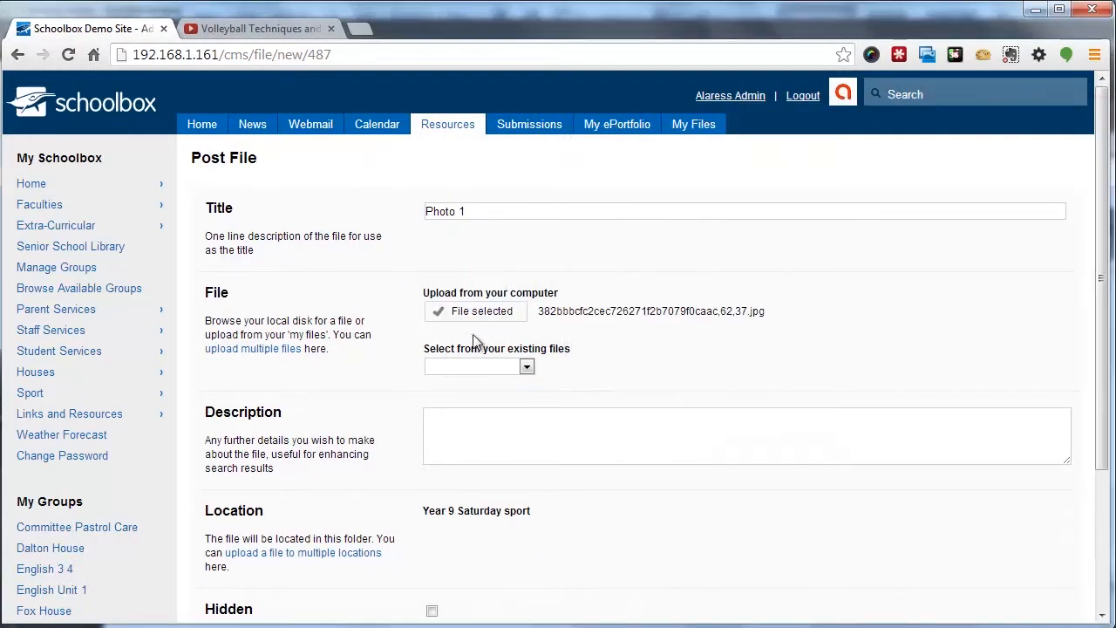
scroll(down, 3)
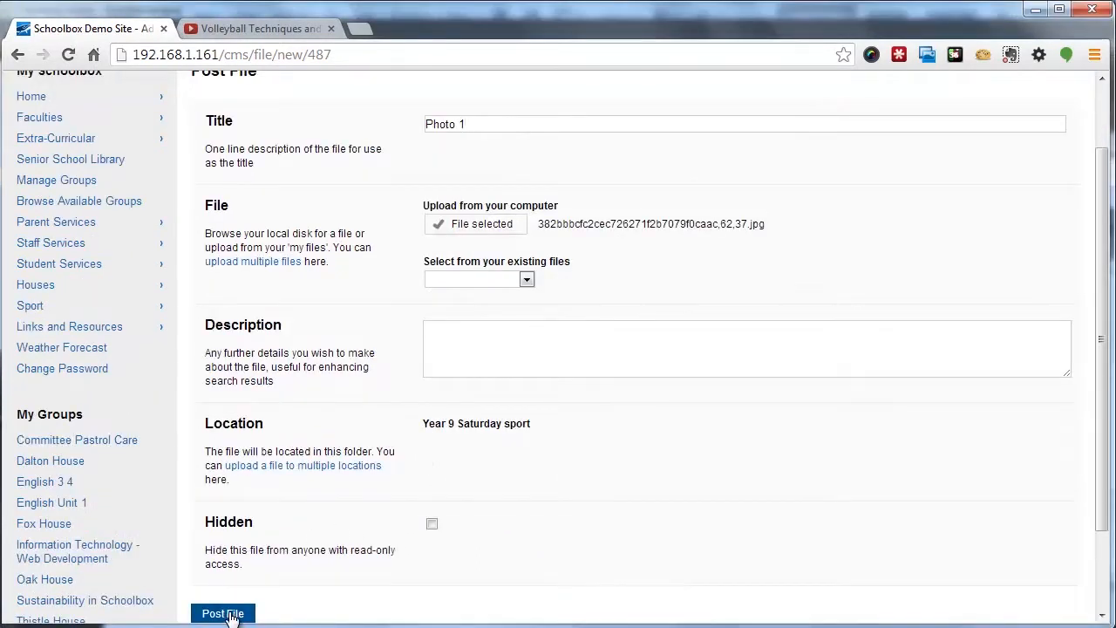
click(223, 613)
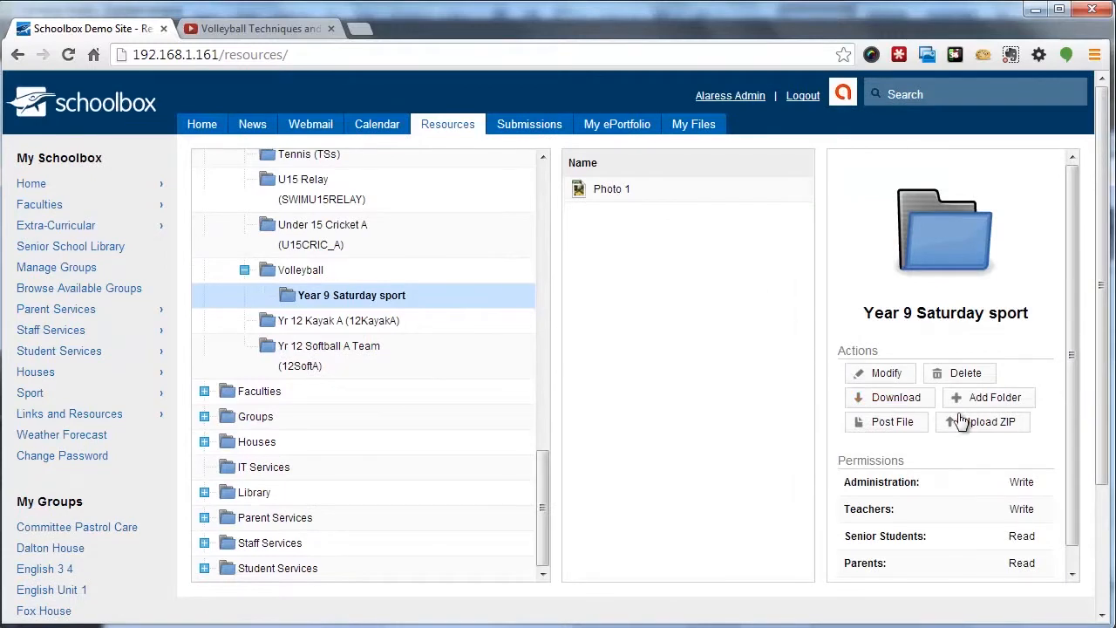
Post a second file titled 'Photo 2' with its image into the same subfolder.
click(885, 420)
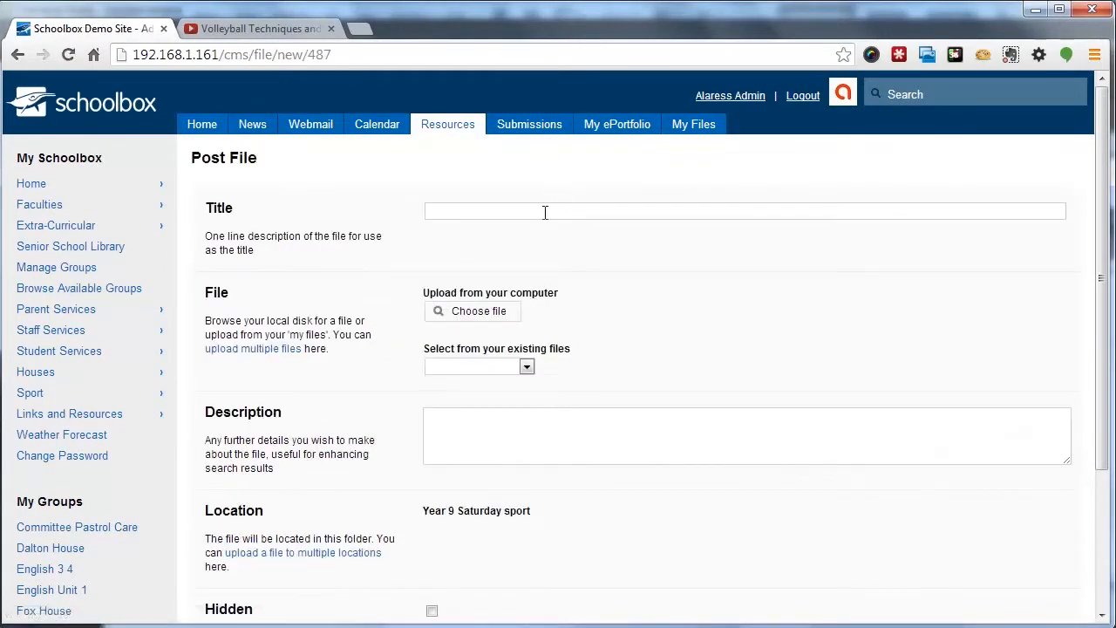
text(Photo 2)
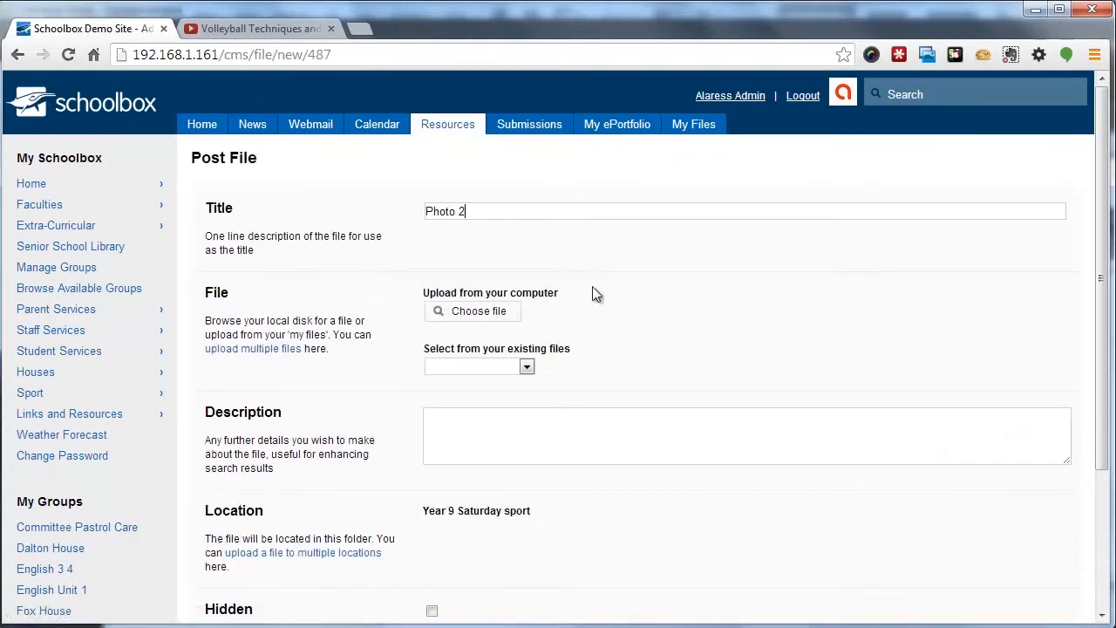
click(477, 310)
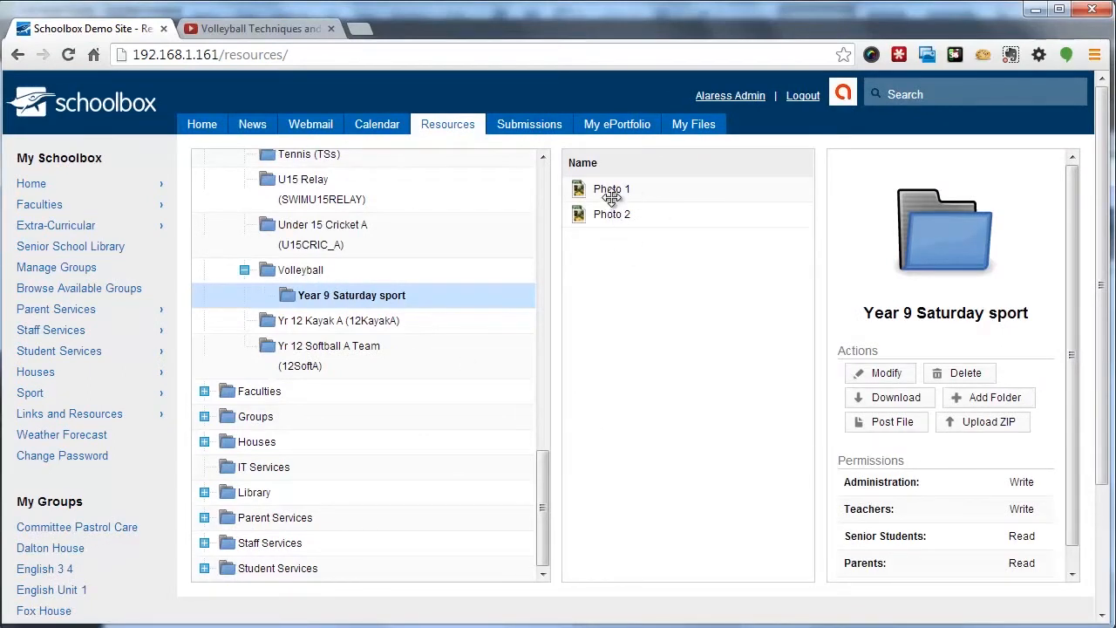
Return to the Volleyball folder's homepage and enter customisation with the Images category shown.
click(612, 212)
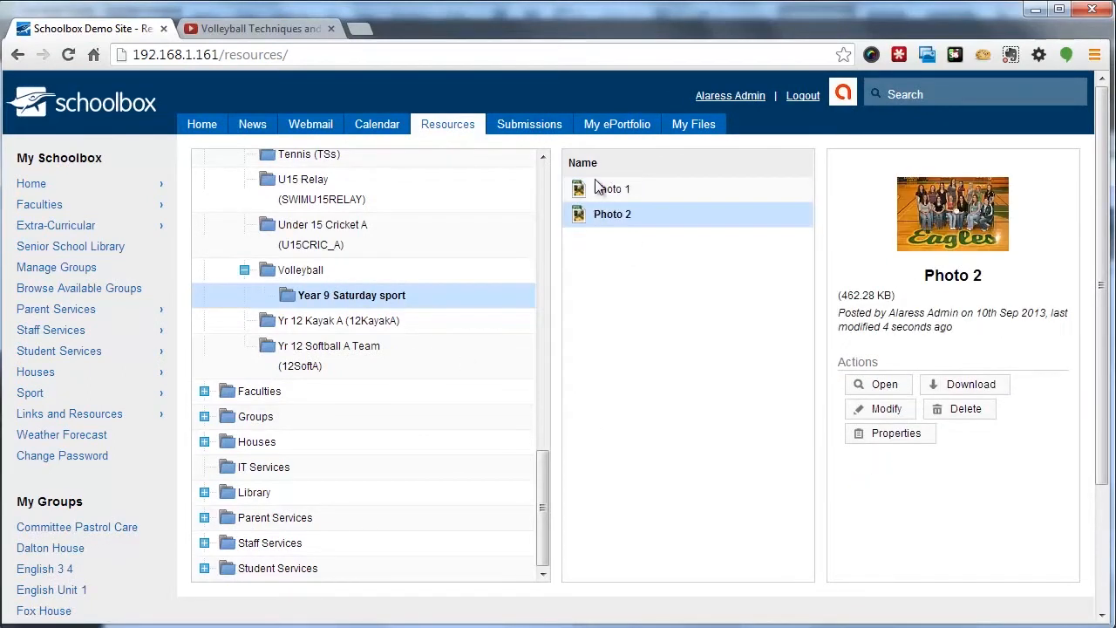
click(300, 268)
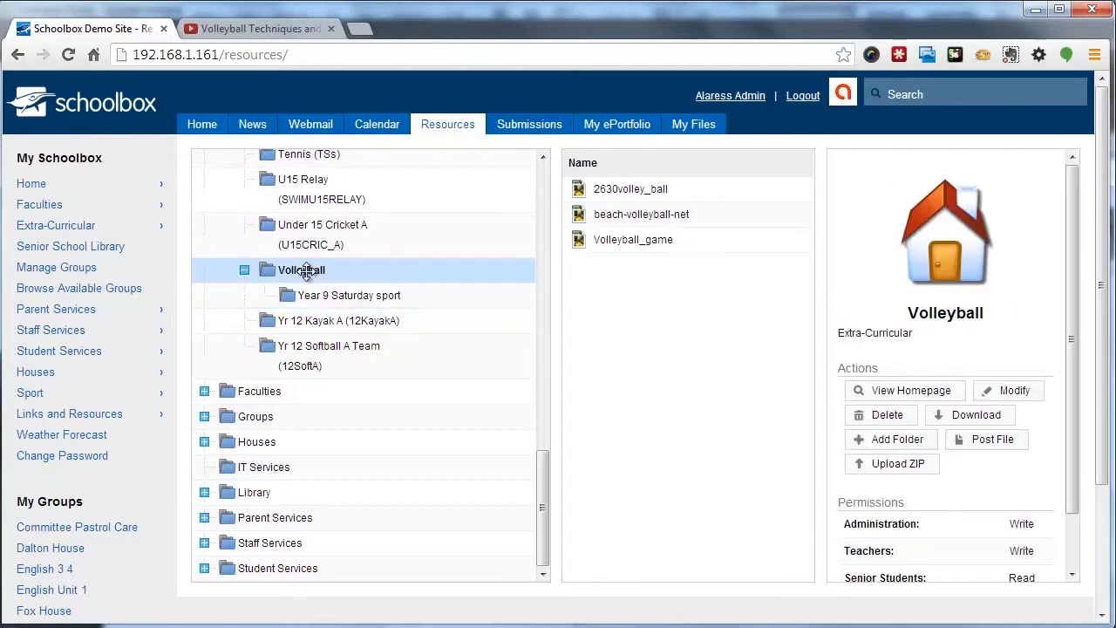
click(903, 390)
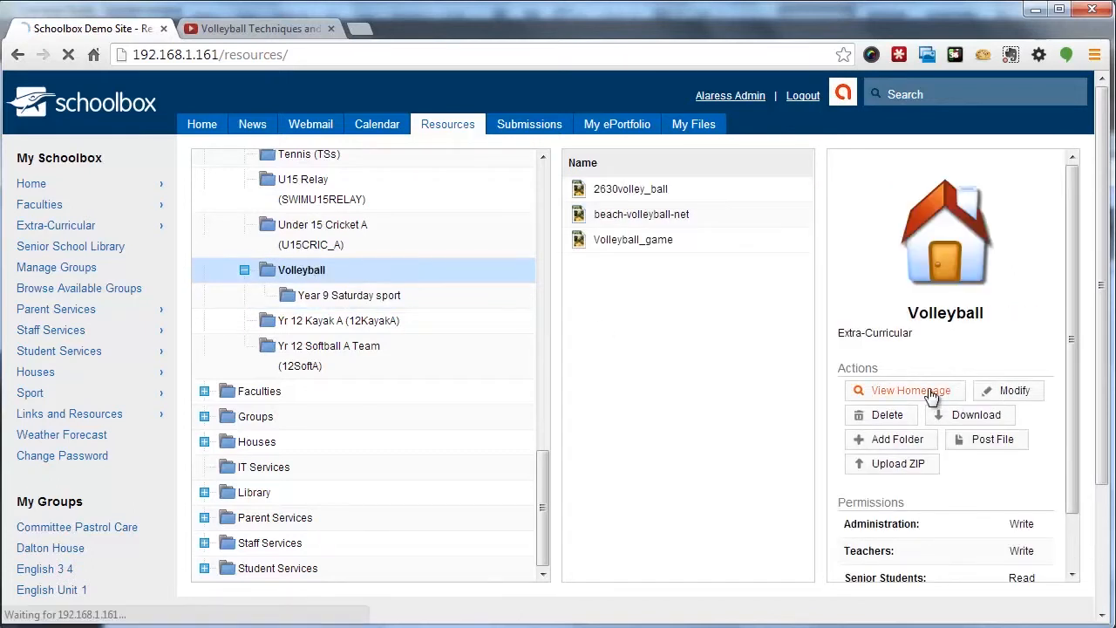
click(903, 391)
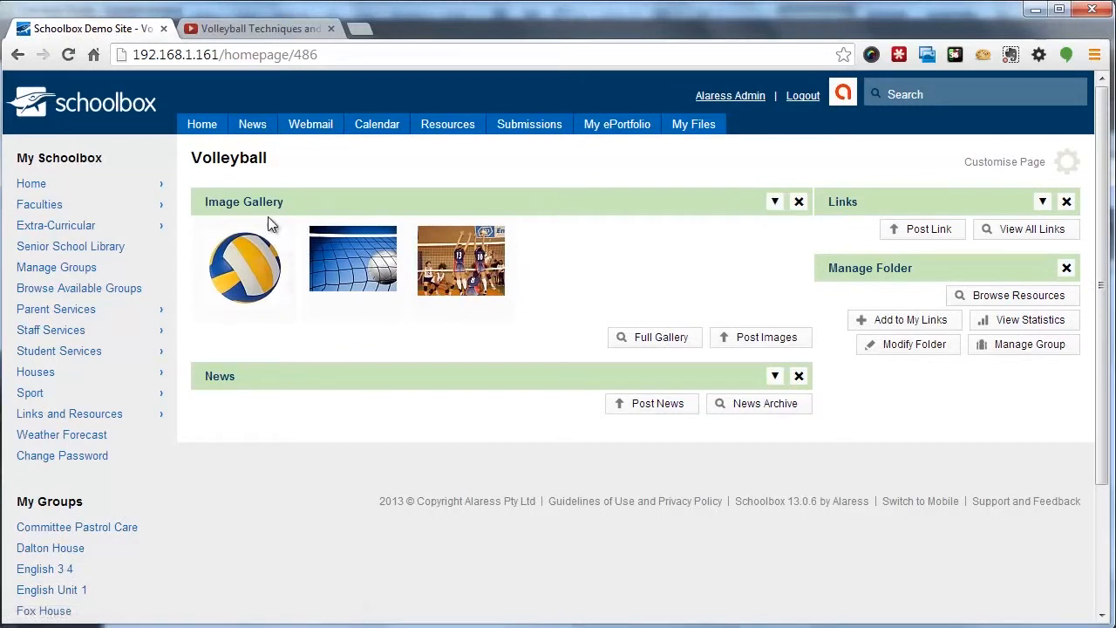
click(1066, 161)
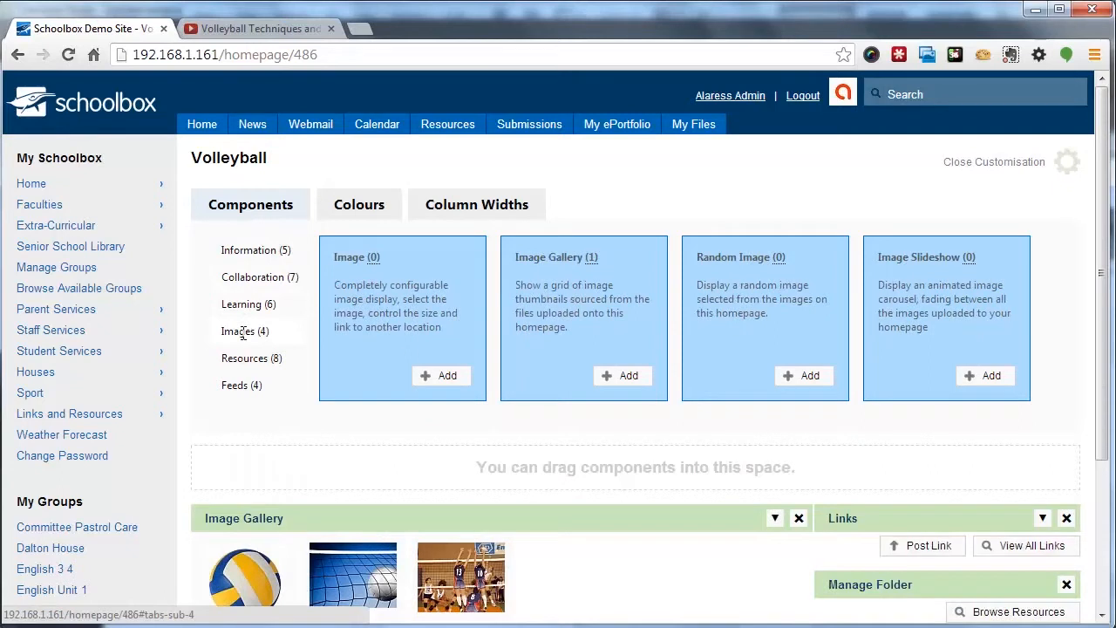
Add a second Image Gallery to the homepage and close customisation.
click(627, 377)
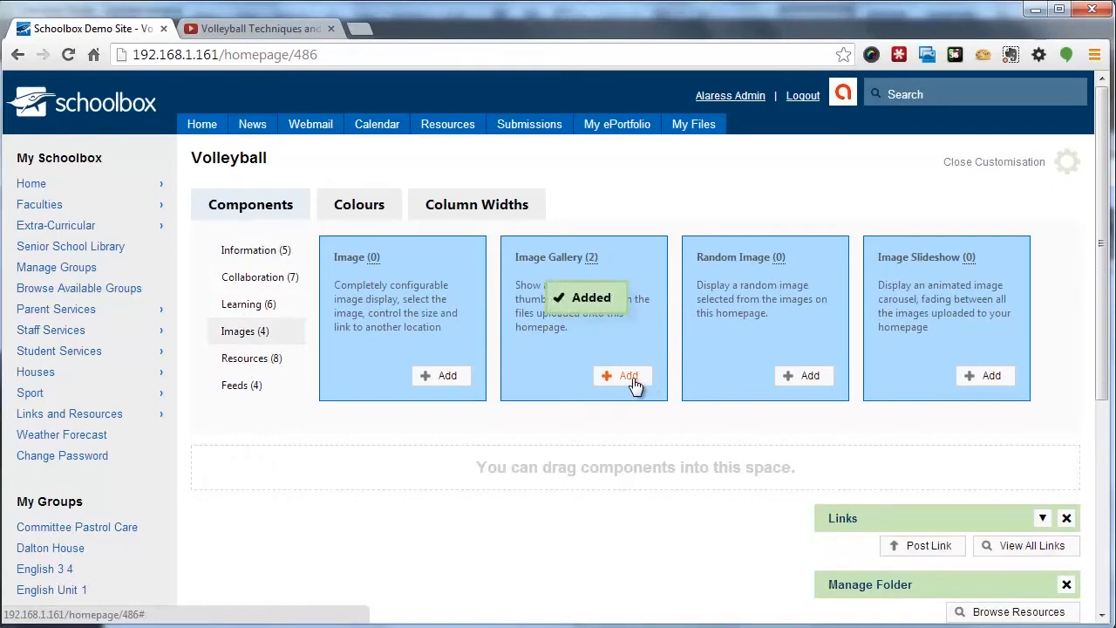
click(620, 375)
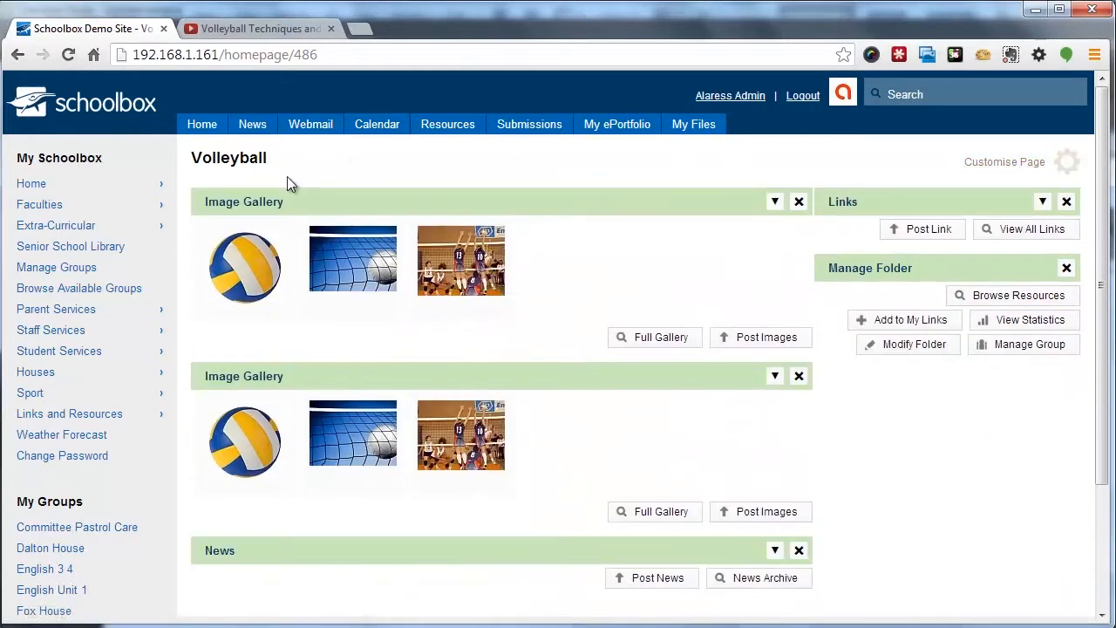
mouse_move(436, 305)
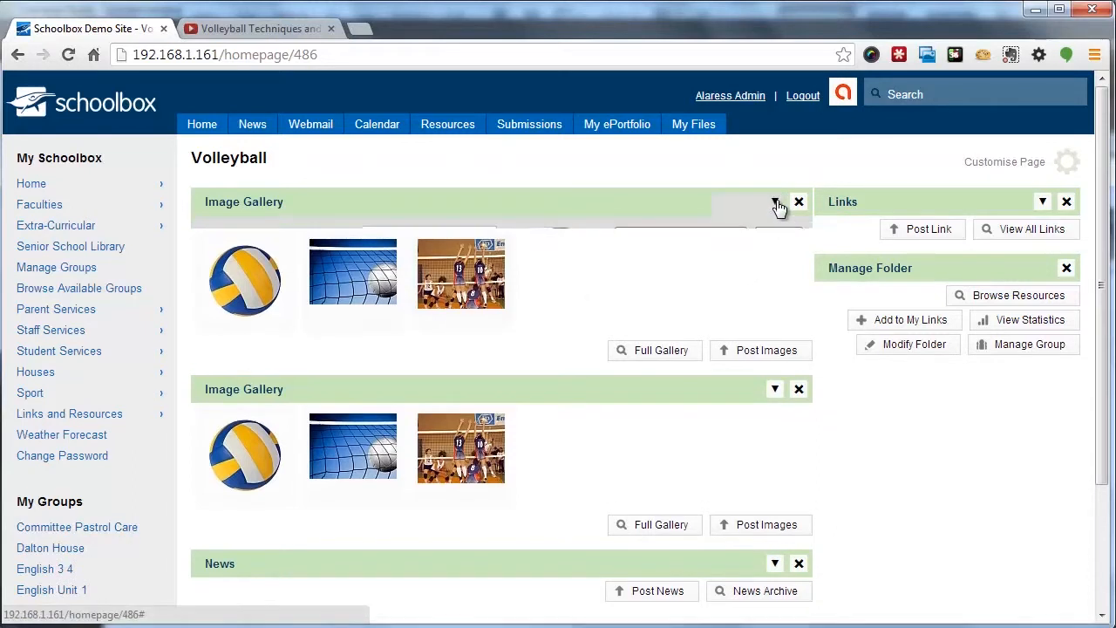
Set the first gallery's heading to 'Year 9 Saturday sport photos' and choose Select Alternate Source.
click(774, 202)
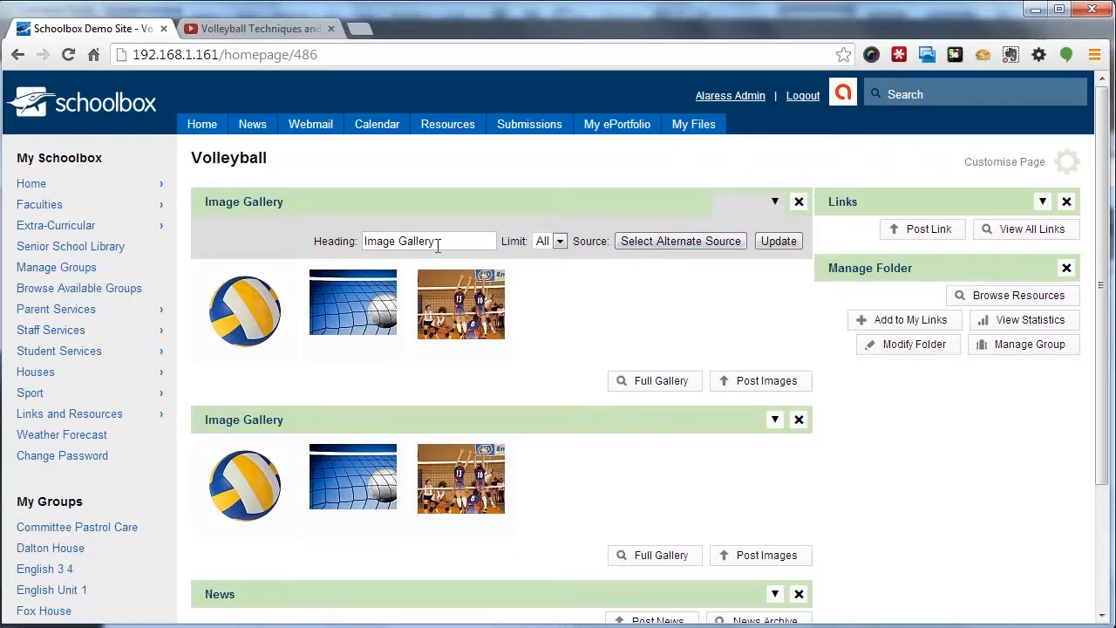
text(S)
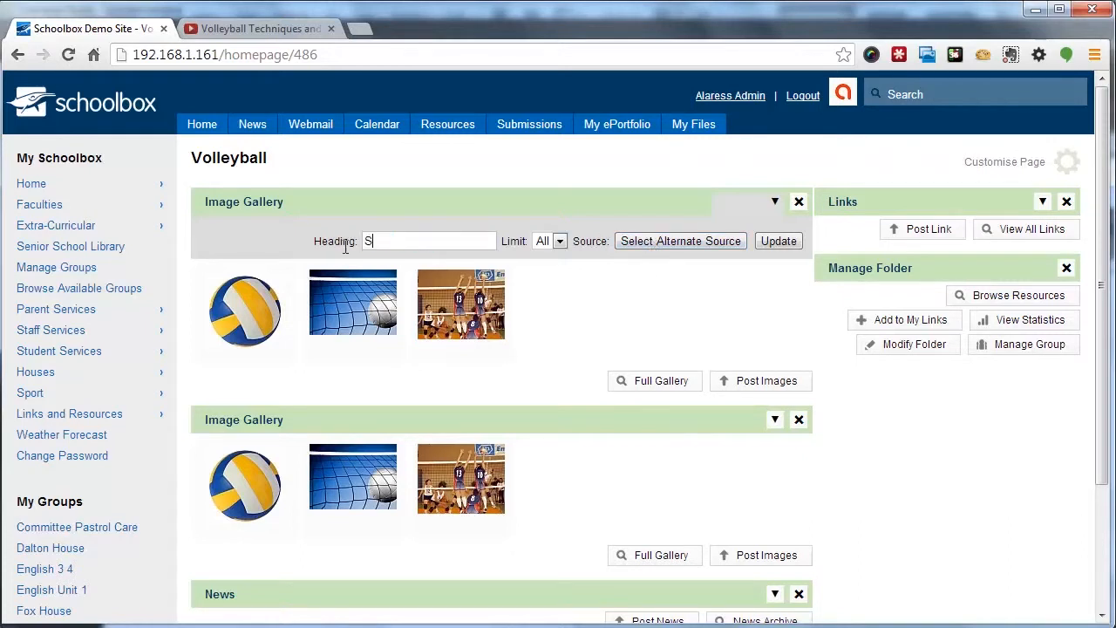
text(aturday)
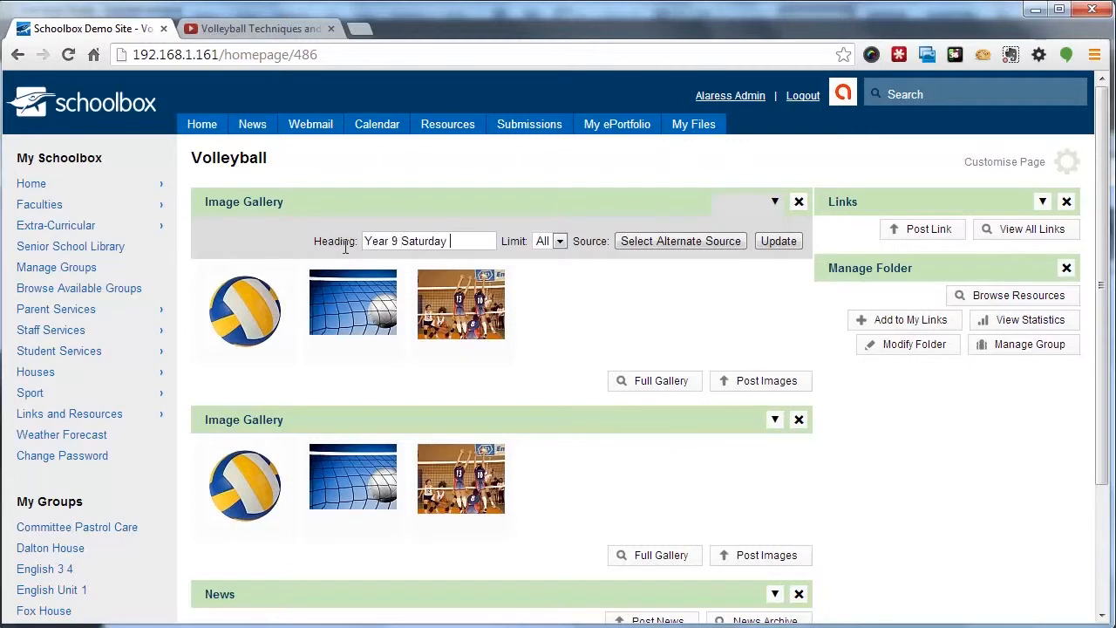
text(sport photos)
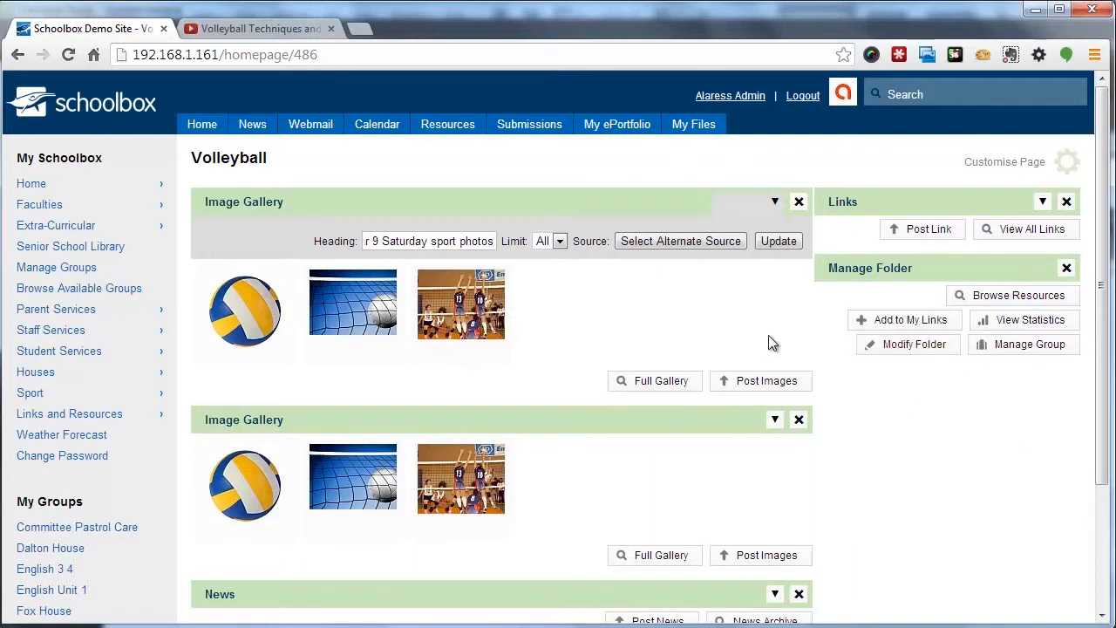
click(680, 240)
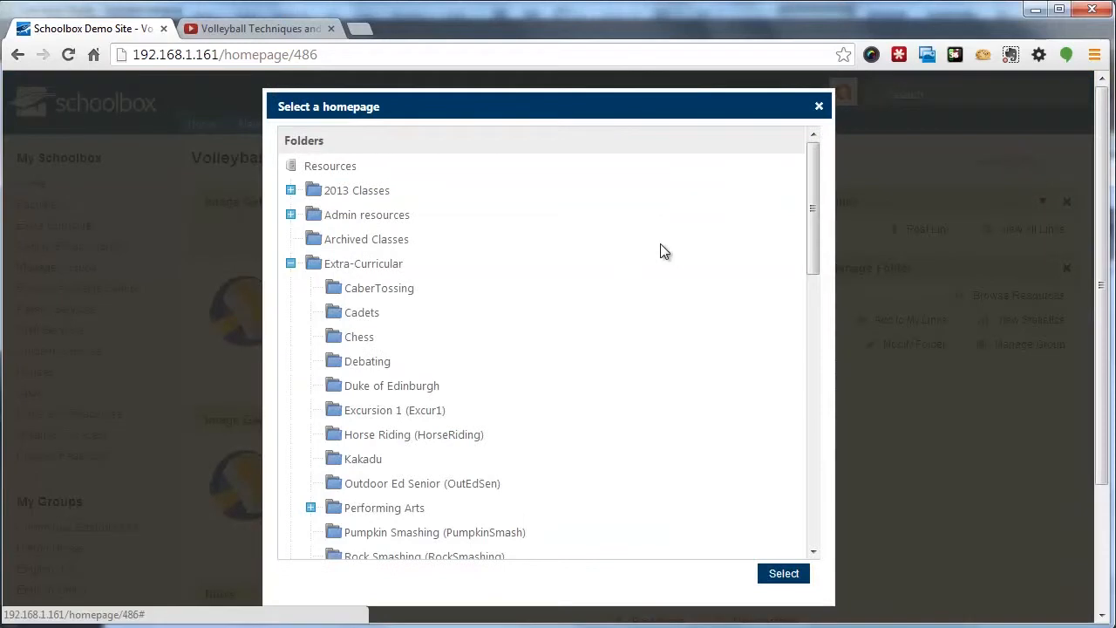
Select the Year 9 Saturday sport folder under Volleyball as the gallery's image source.
scroll(down, 3)
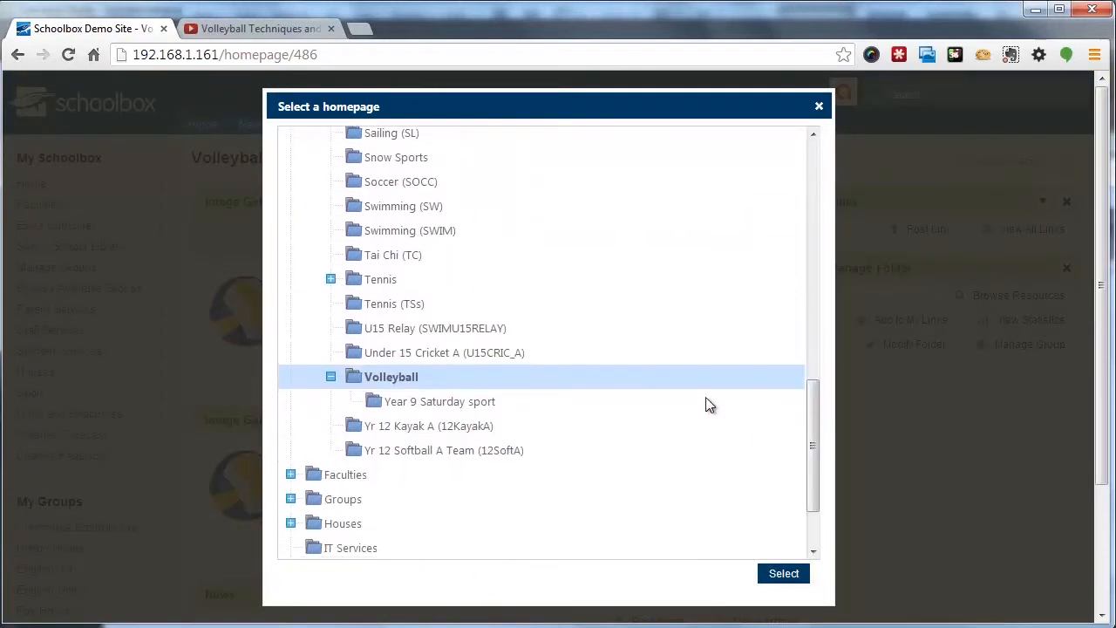
click(439, 401)
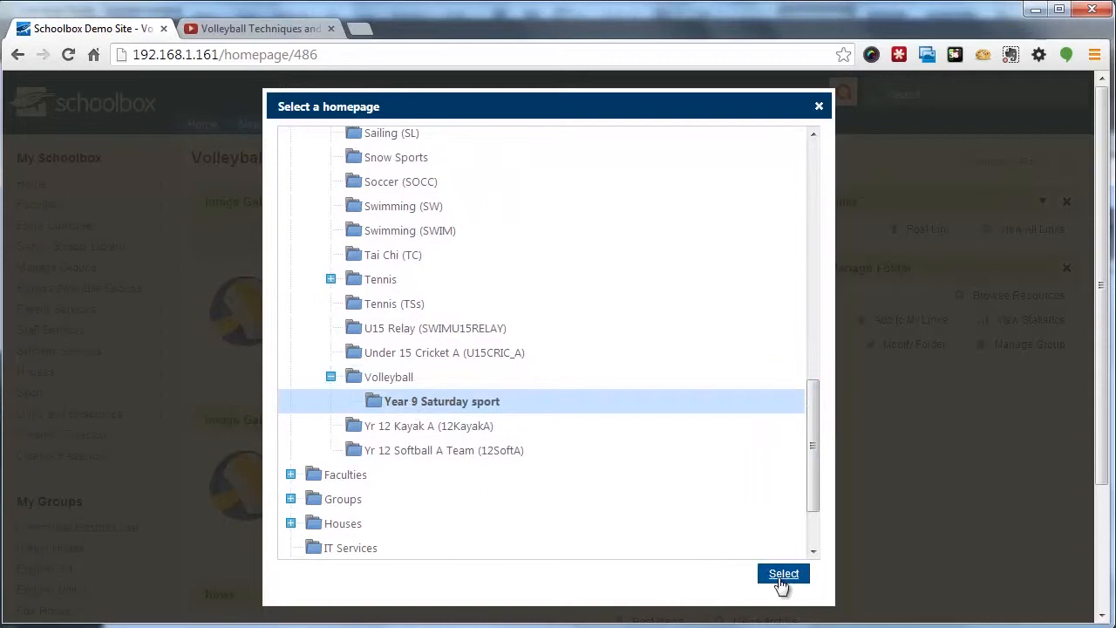
mouse_move(398, 401)
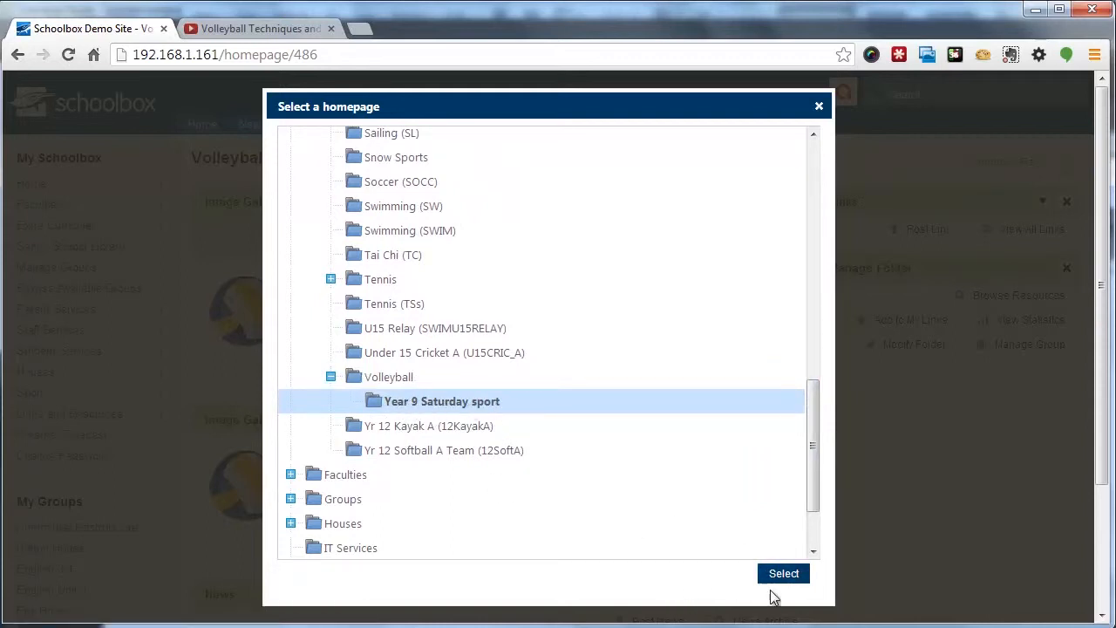
click(781, 572)
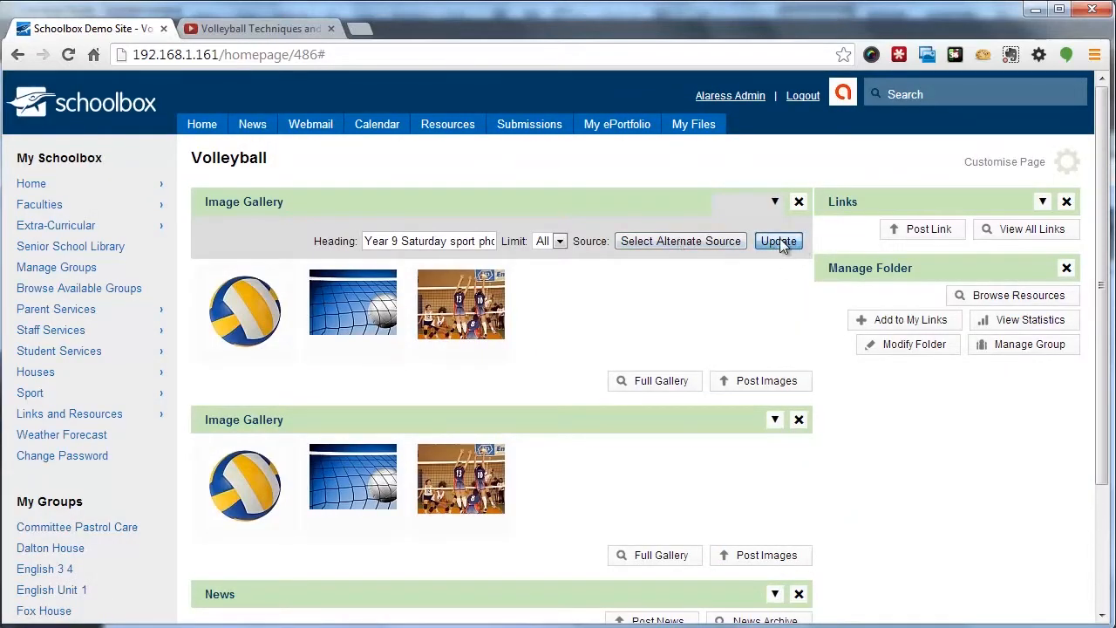
Update the gallery so it shows the two Year 9 Saturday sport photos under its new title.
click(778, 240)
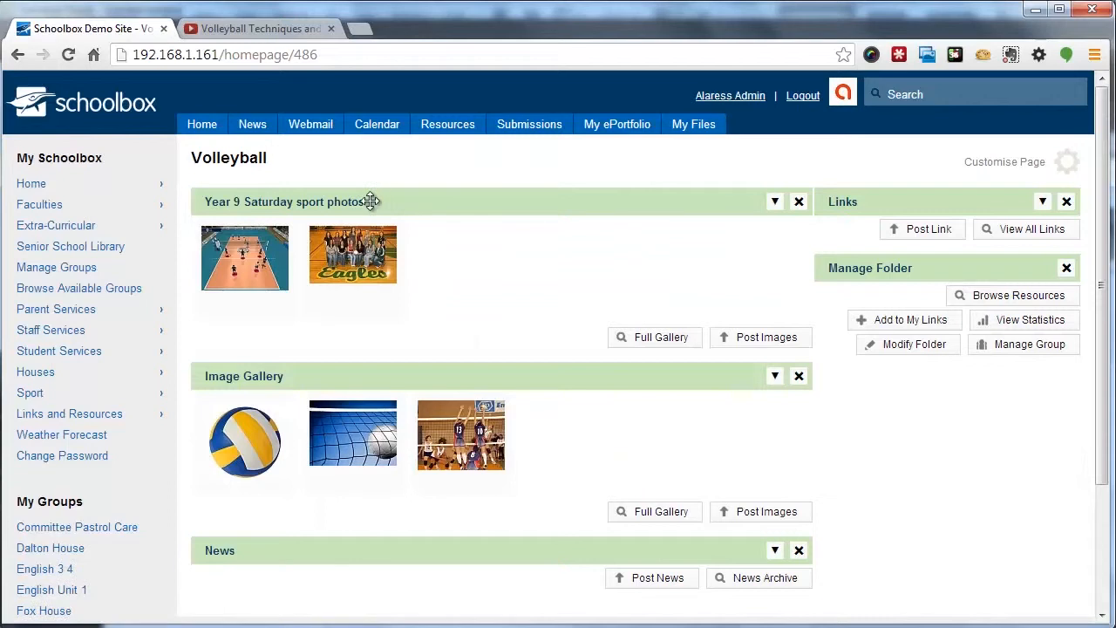
mouse_move(265, 282)
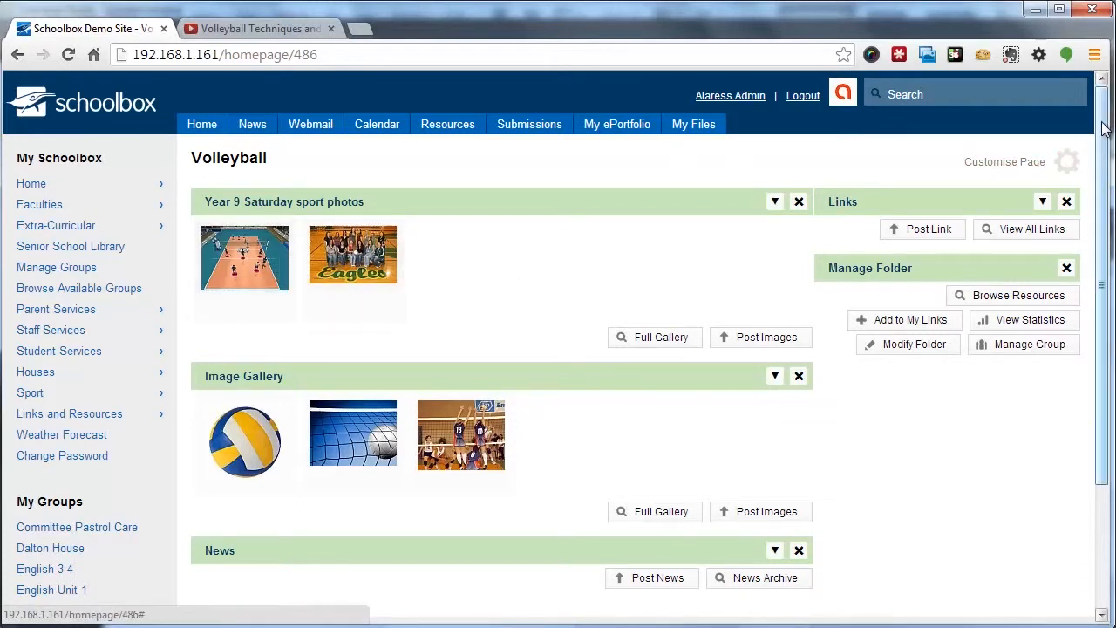
scroll(down, 3)
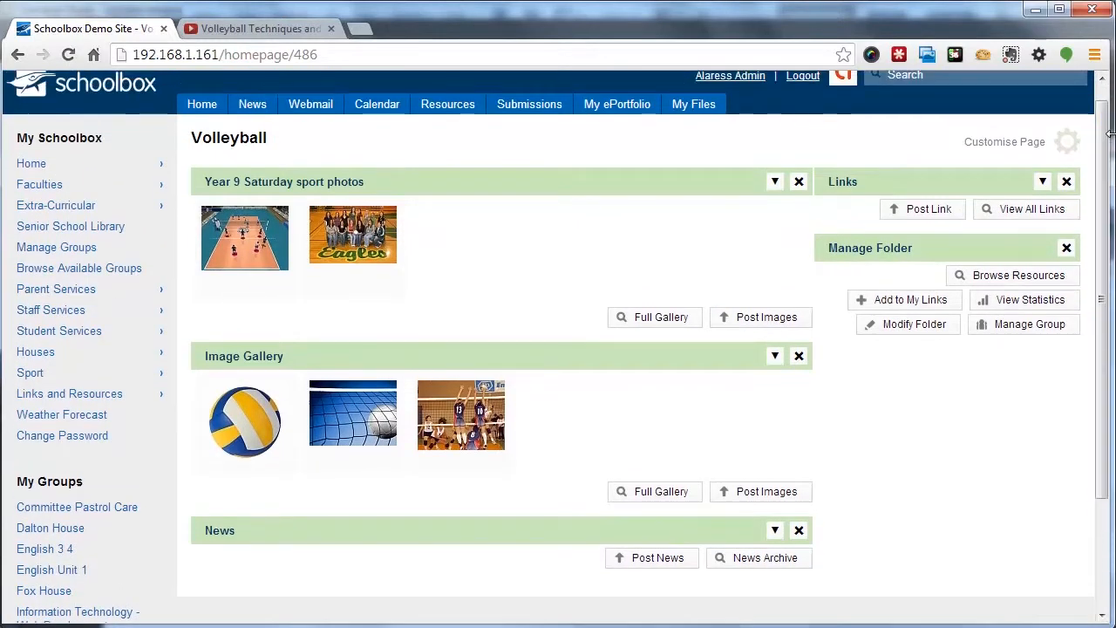